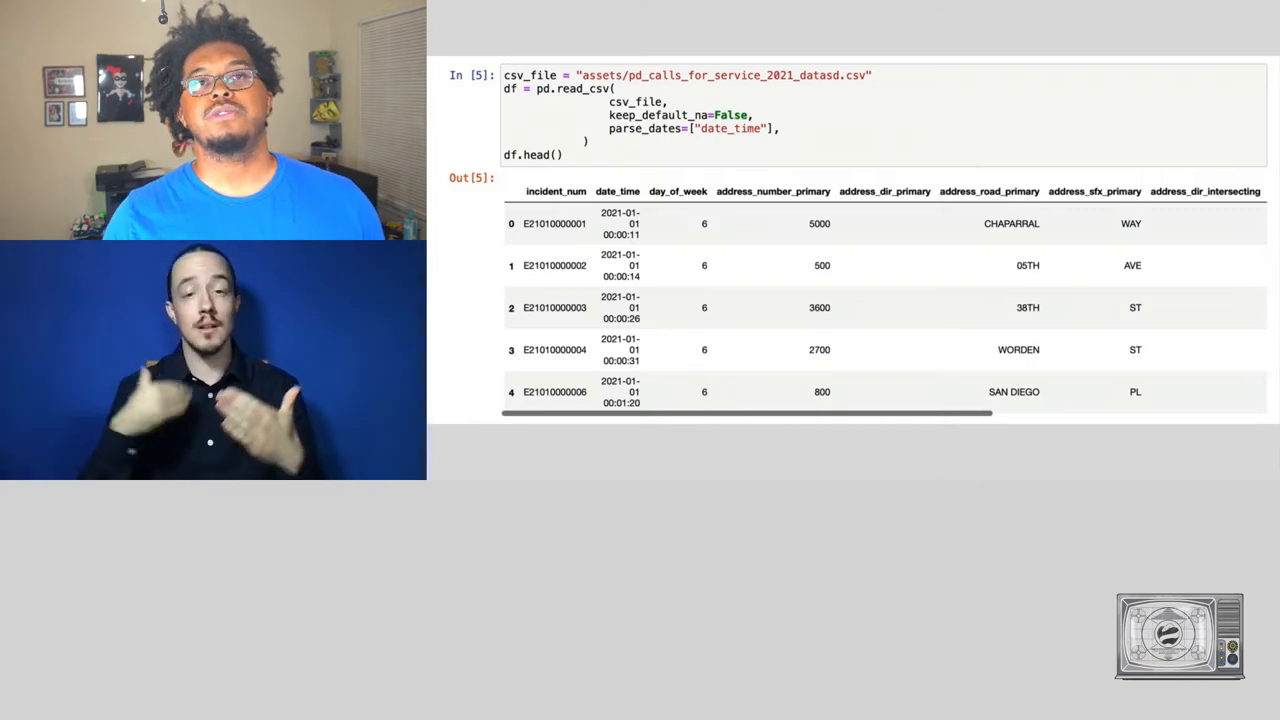
- Scroll through the df.head() table of the 2021 police calls
{"action": "scroll", "scroll_direction": "down", "scroll_amount": 3}
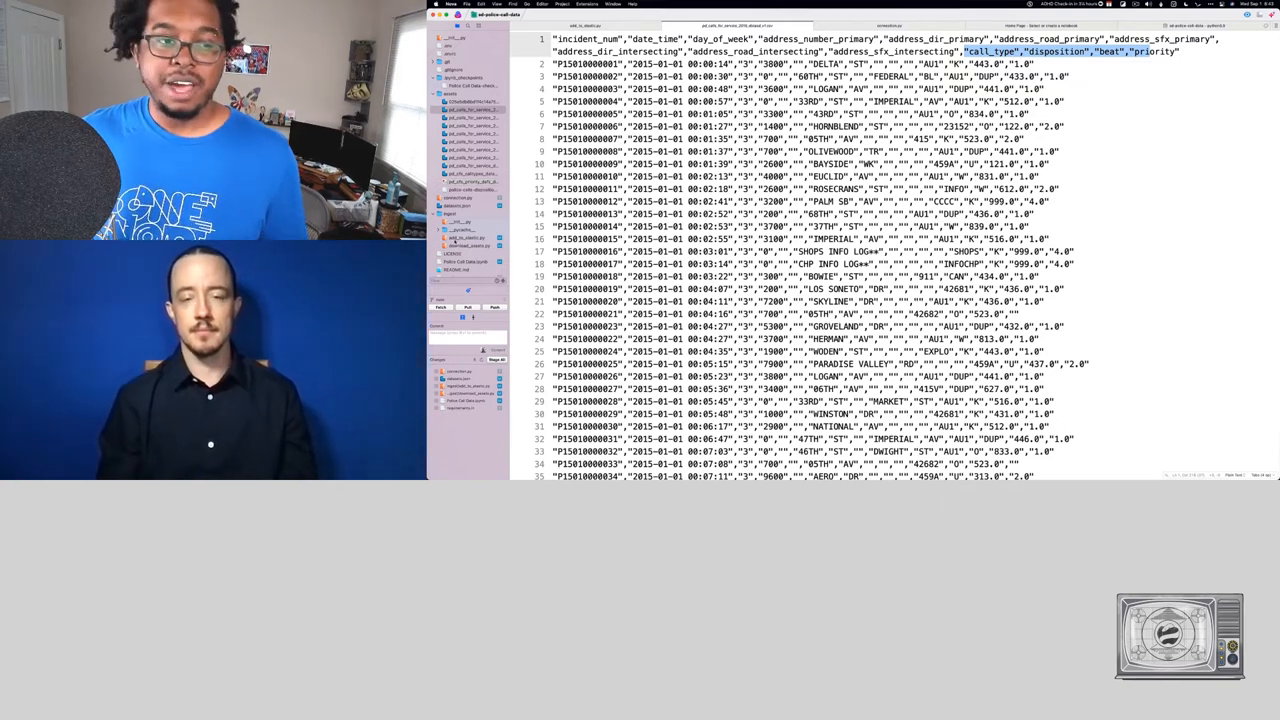
{"action": "left_click", "coordinate": [467, 238]}
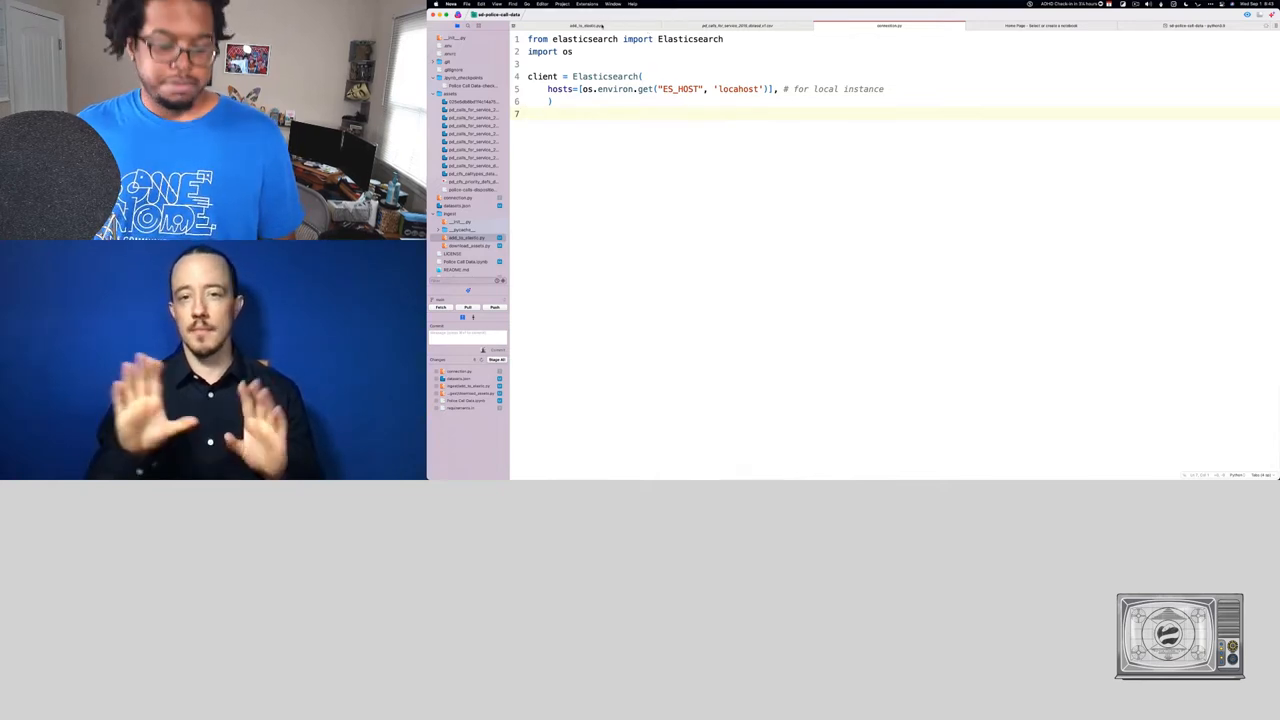
{"action": "left_click", "coordinate": [583, 25]}
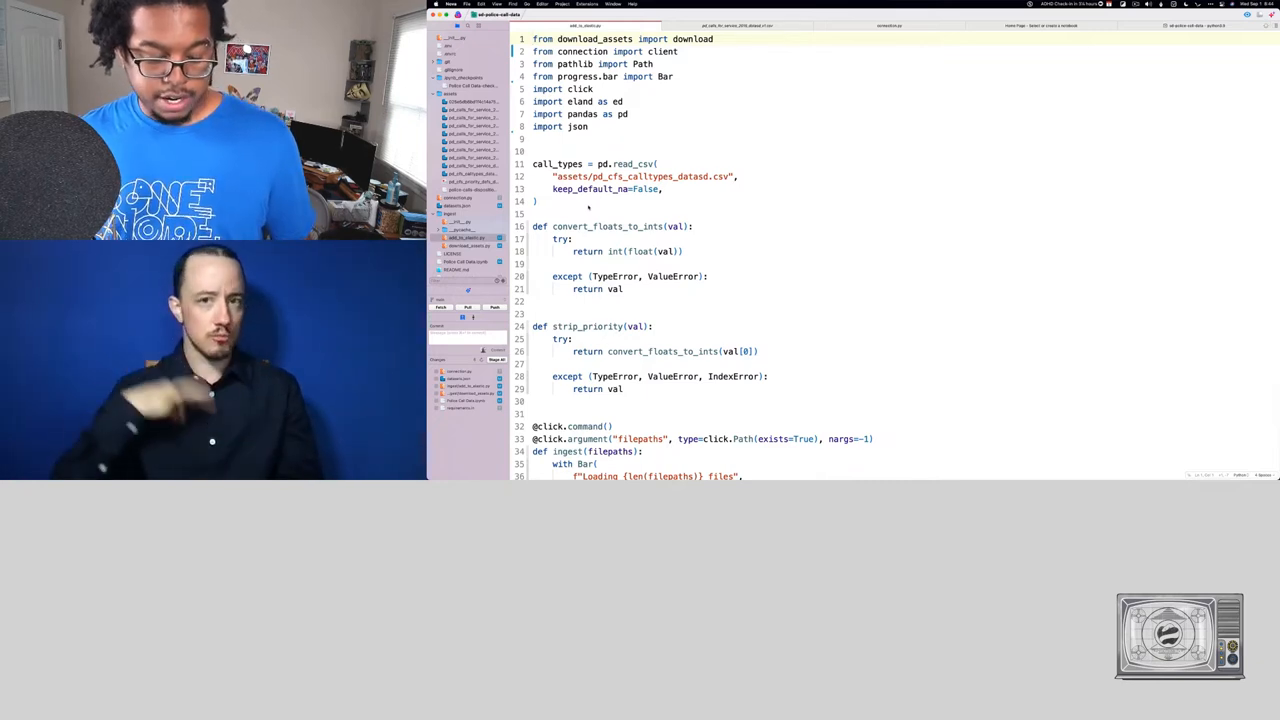
{"action": "scroll", "scroll_direction": "down", "scroll_amount": 3}
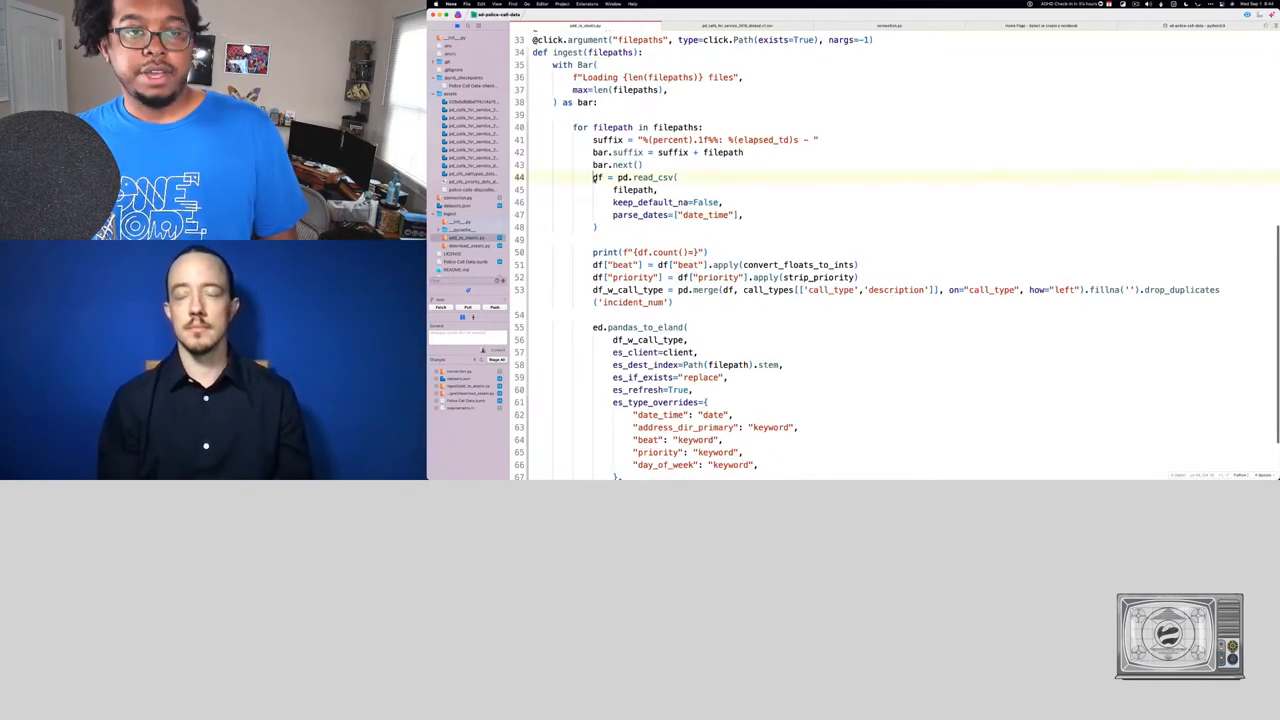
{"action": "left_click_drag", "start_coordinate": [596, 177], "coordinate": [597, 228]}
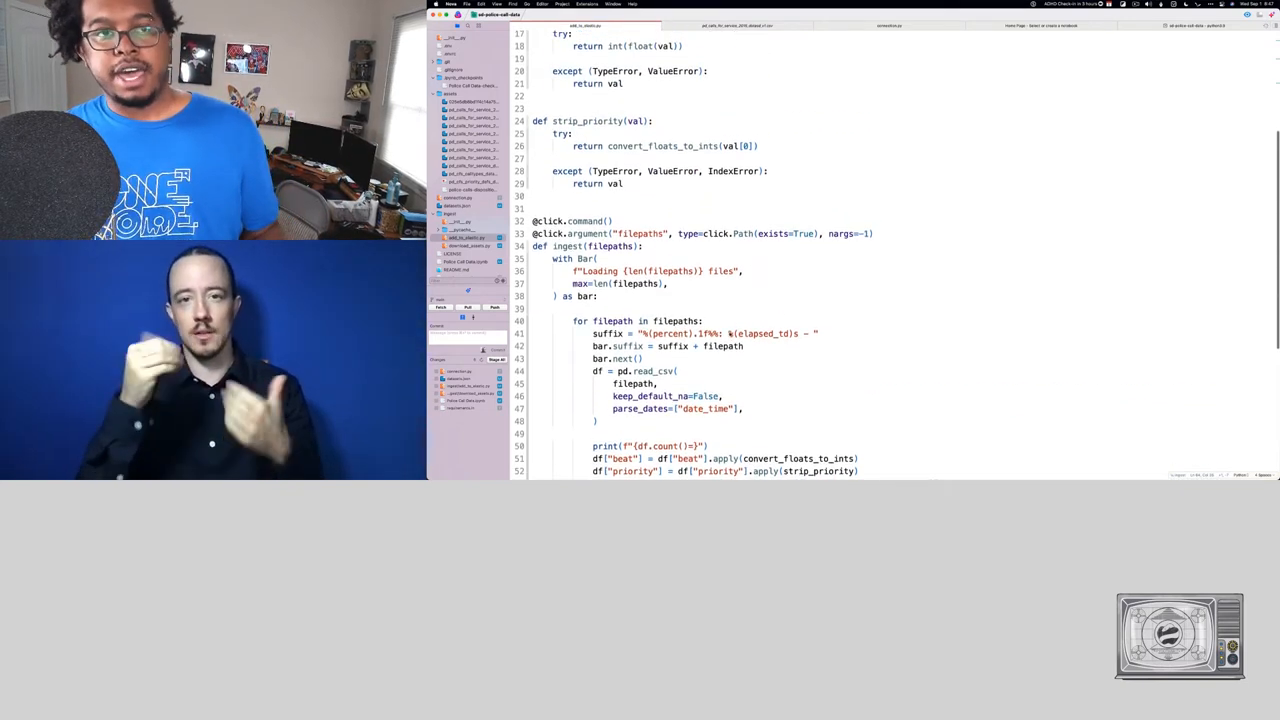
{"action": "scroll", "scroll_direction": "down", "scroll_amount": 3}
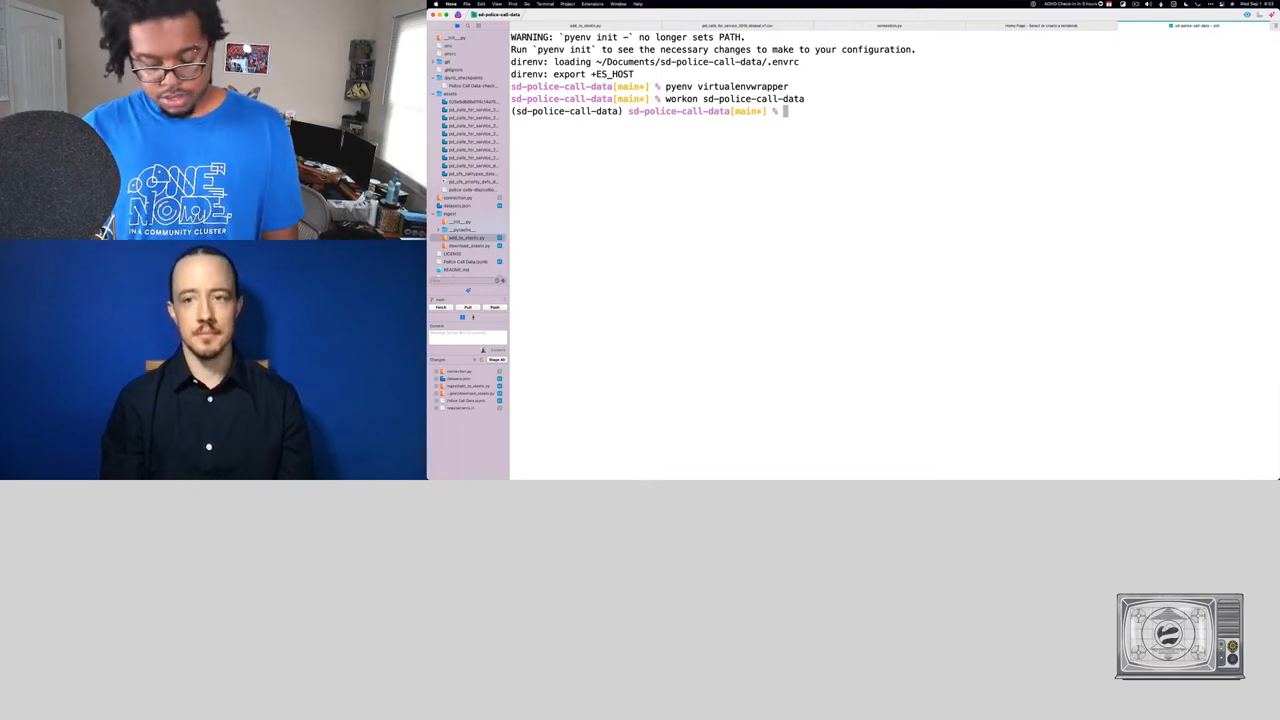
- Run ingest/add_to_elastic.py on assets/pd_calls_for_service_2021_datasd.csv in the terminal
{"action": "type", "text": "python"}
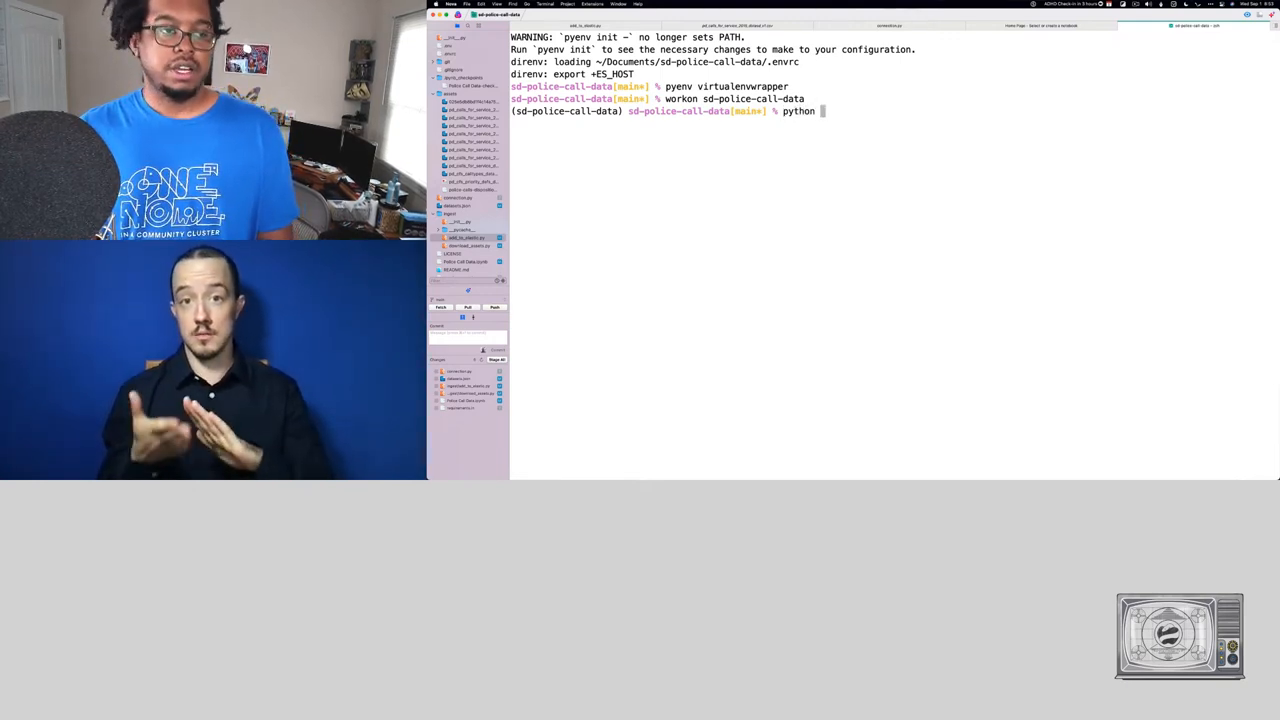
{"action": "type", "text": "ingest/add_to_elastic.py assets/pd_calls_for_service_2021_datasd.csv"}
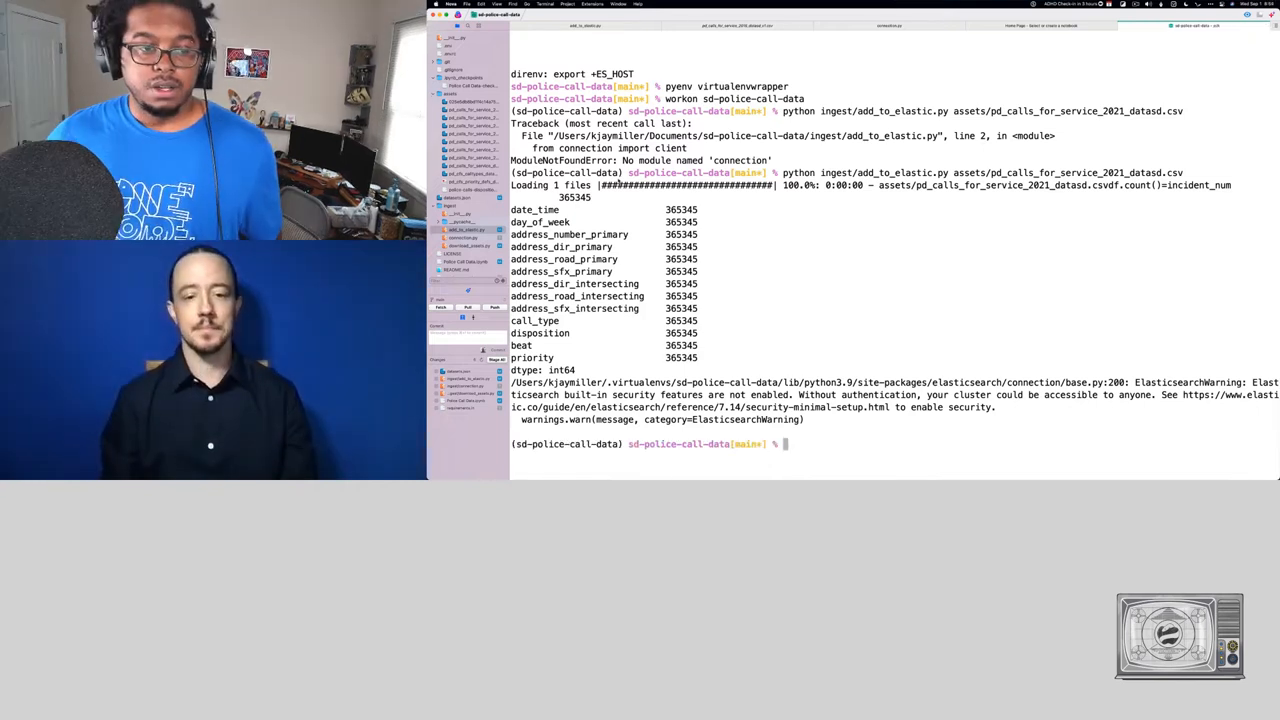
- Start the server with the jupyter notebook command from the sd-police-call-data folder
{"action": "type", "text": "j"}
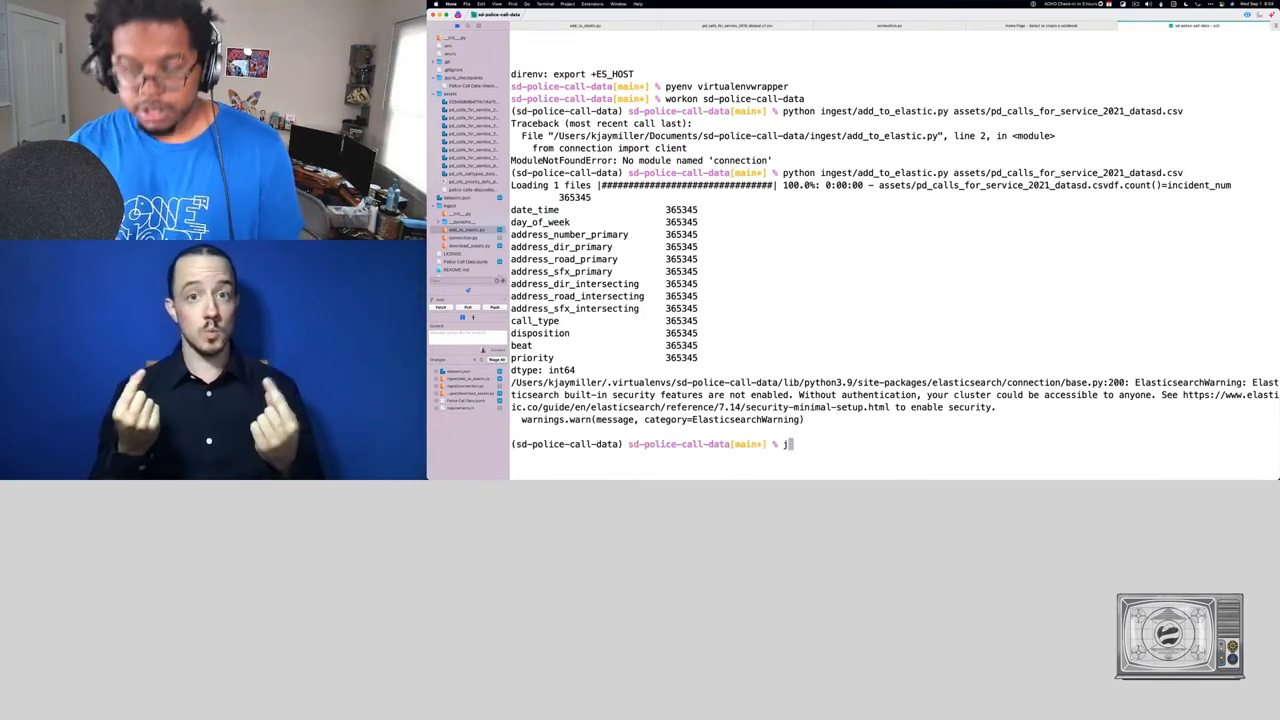
{"action": "type", "text": "upyter notebook"}
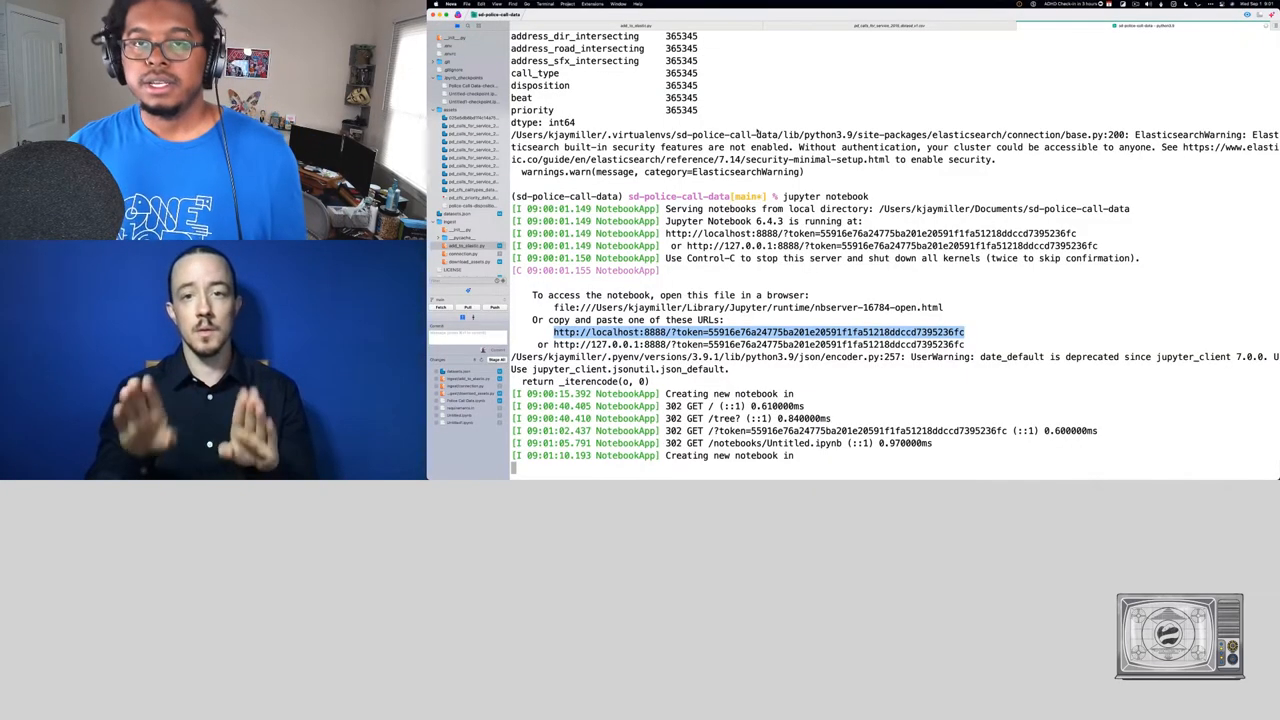
- Launch Safari, delete the two Untitled notebooks, and create a new Python 3 notebook
{"action": "type", "text": "saf"}
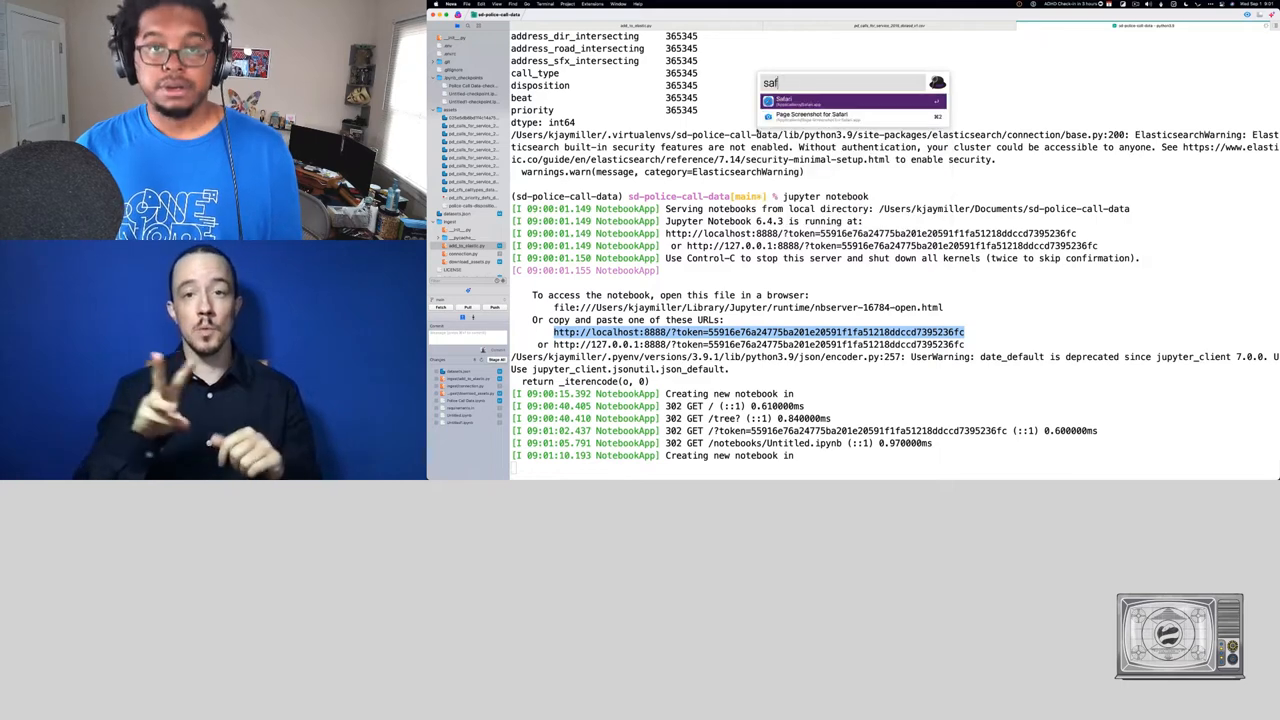
{"action": "left_click", "coordinate": [784, 100]}
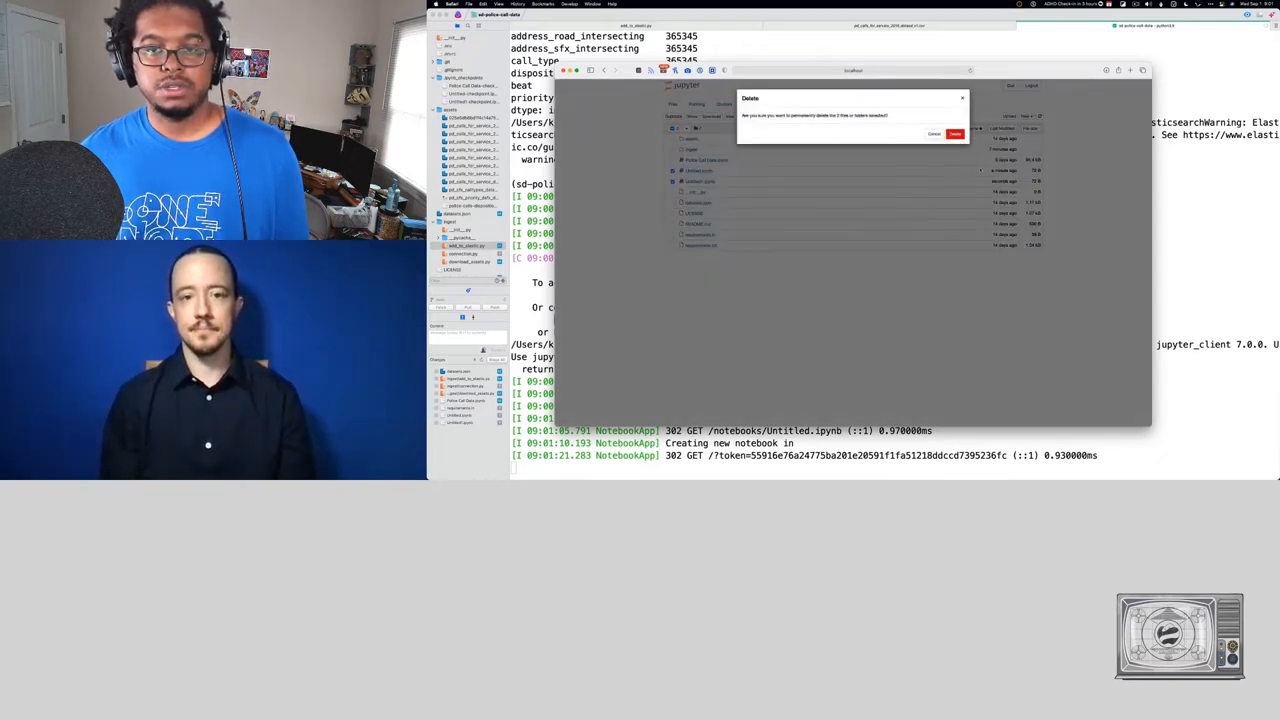
{"action": "left_click", "coordinate": [954, 134]}
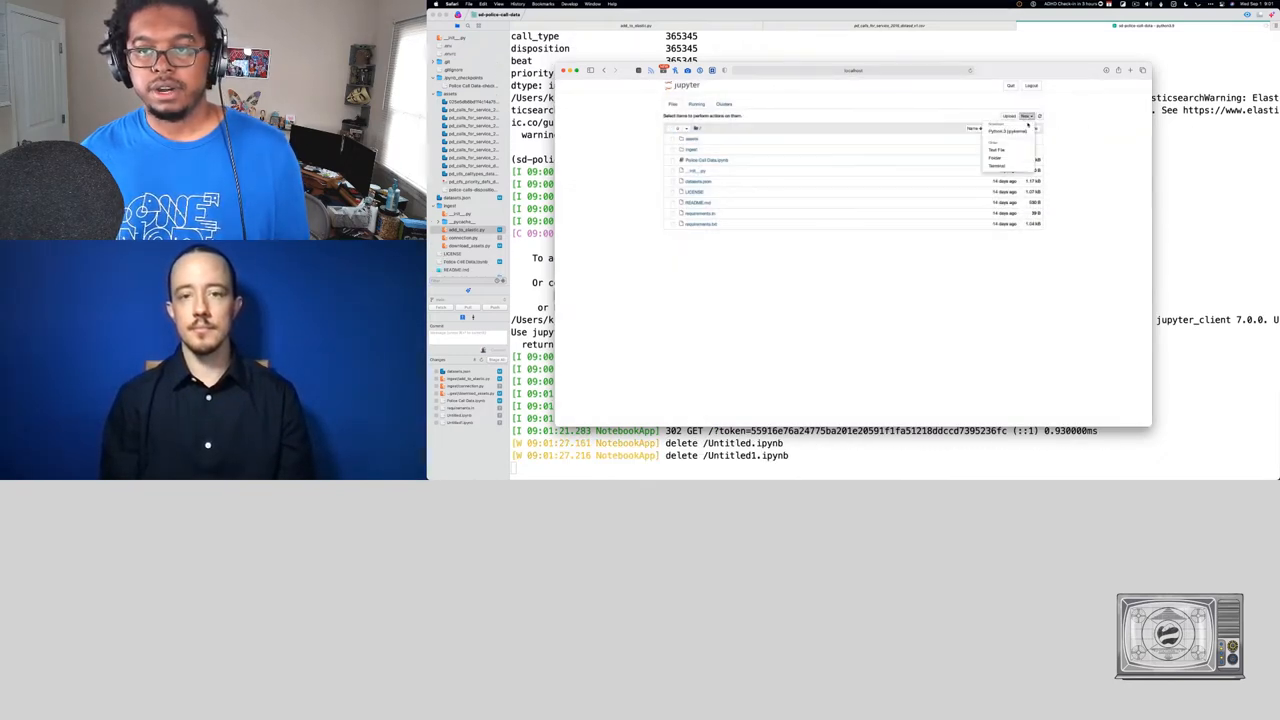
{"action": "left_click", "coordinate": [1007, 131]}
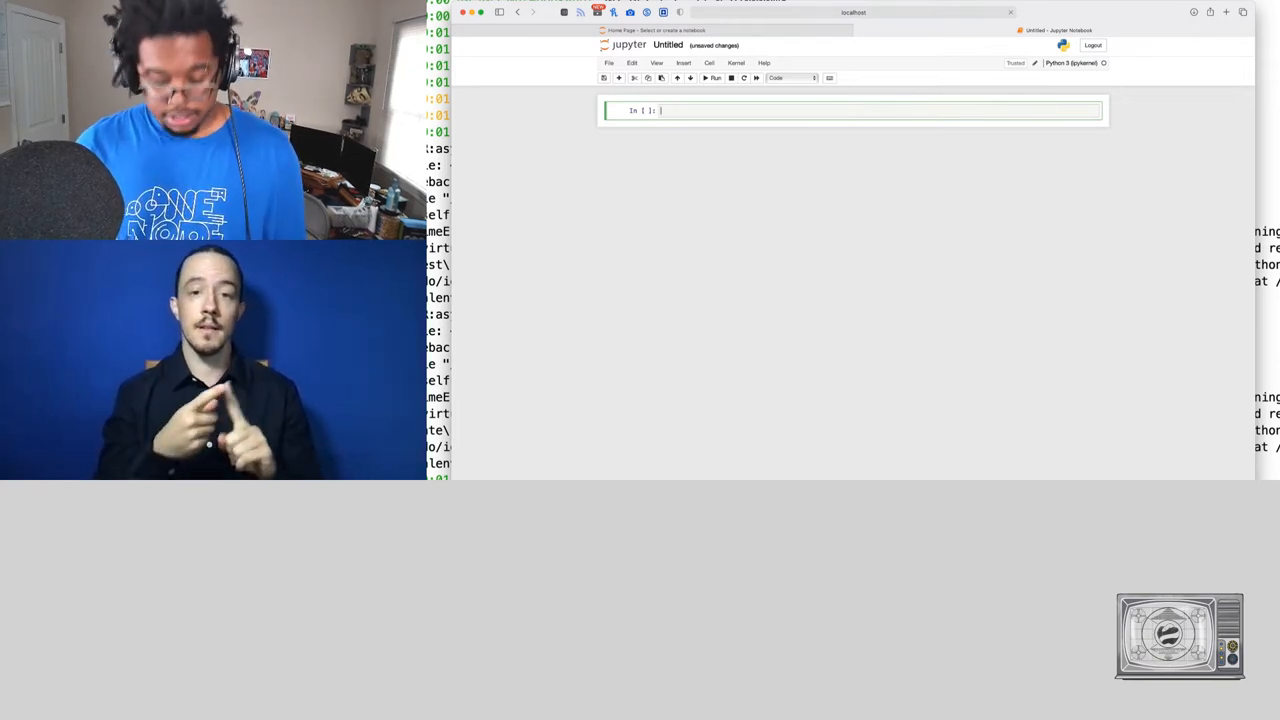
- Import client and eland, then run client.info() showing cluster es01, version 7.14.0
{"action": "type", "text": "from connection import"}
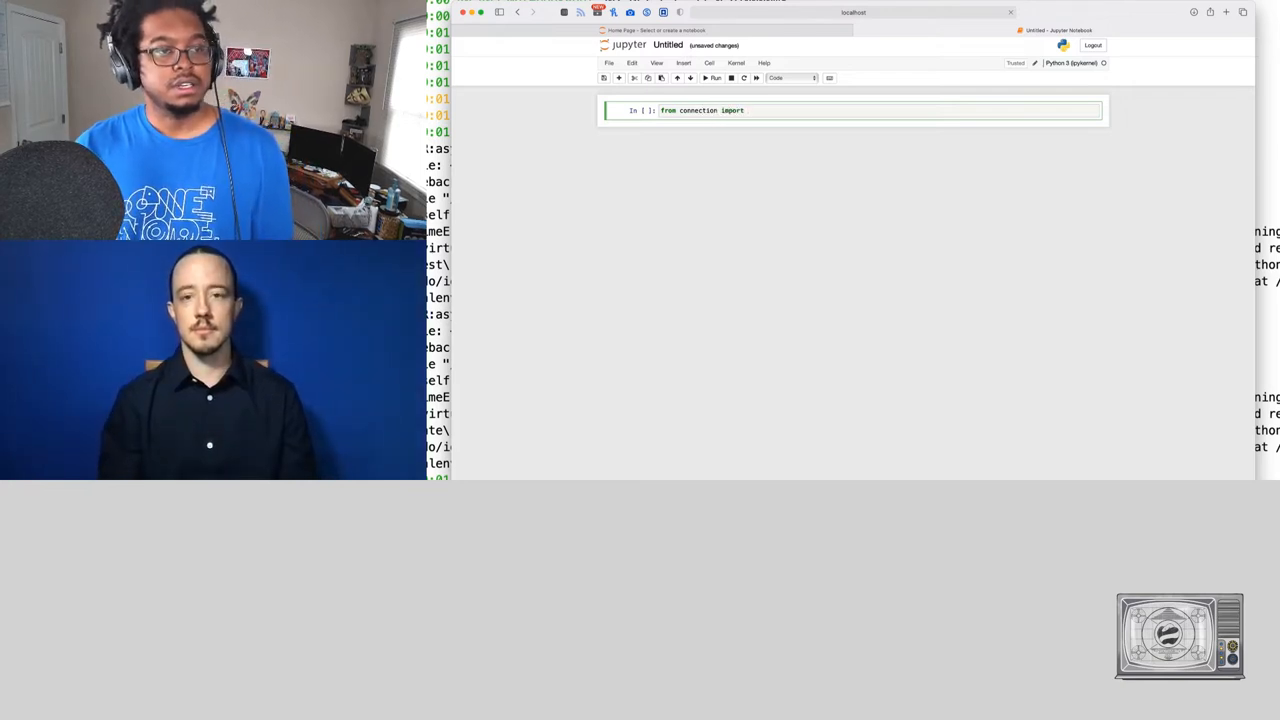
{"action": "type", "text": "el"}
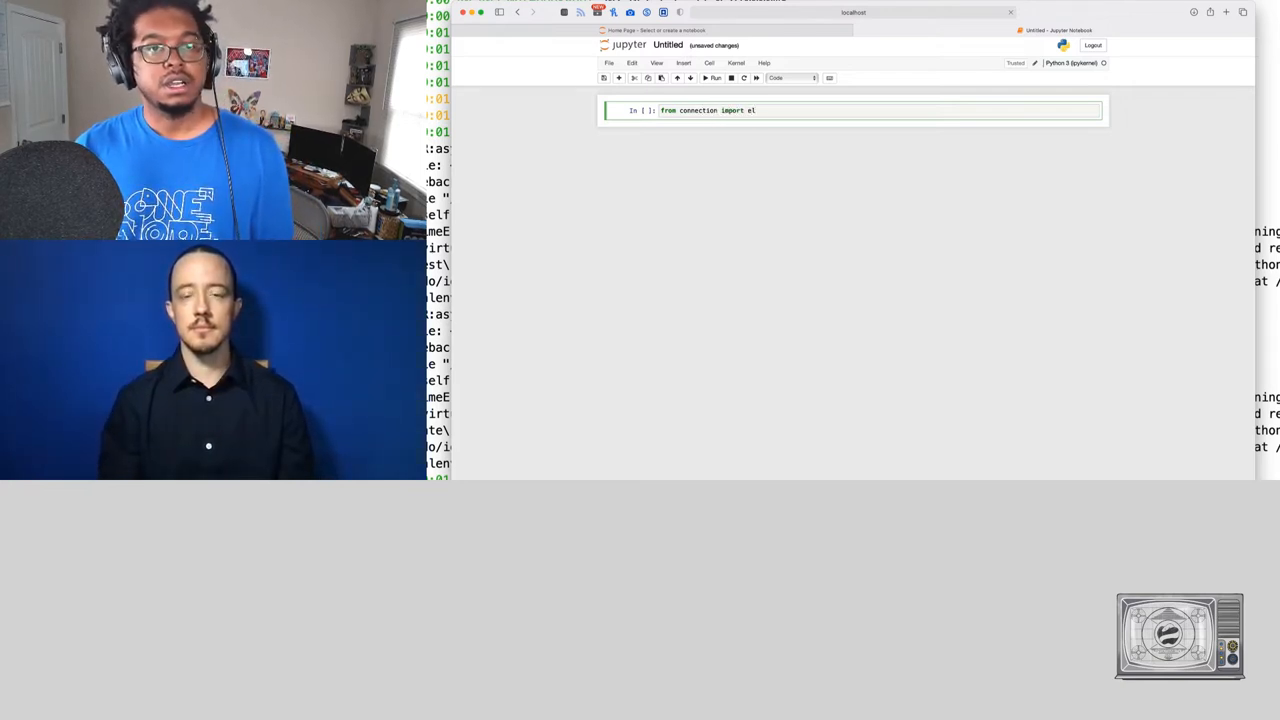
{"action": "type", "text": "clit"}
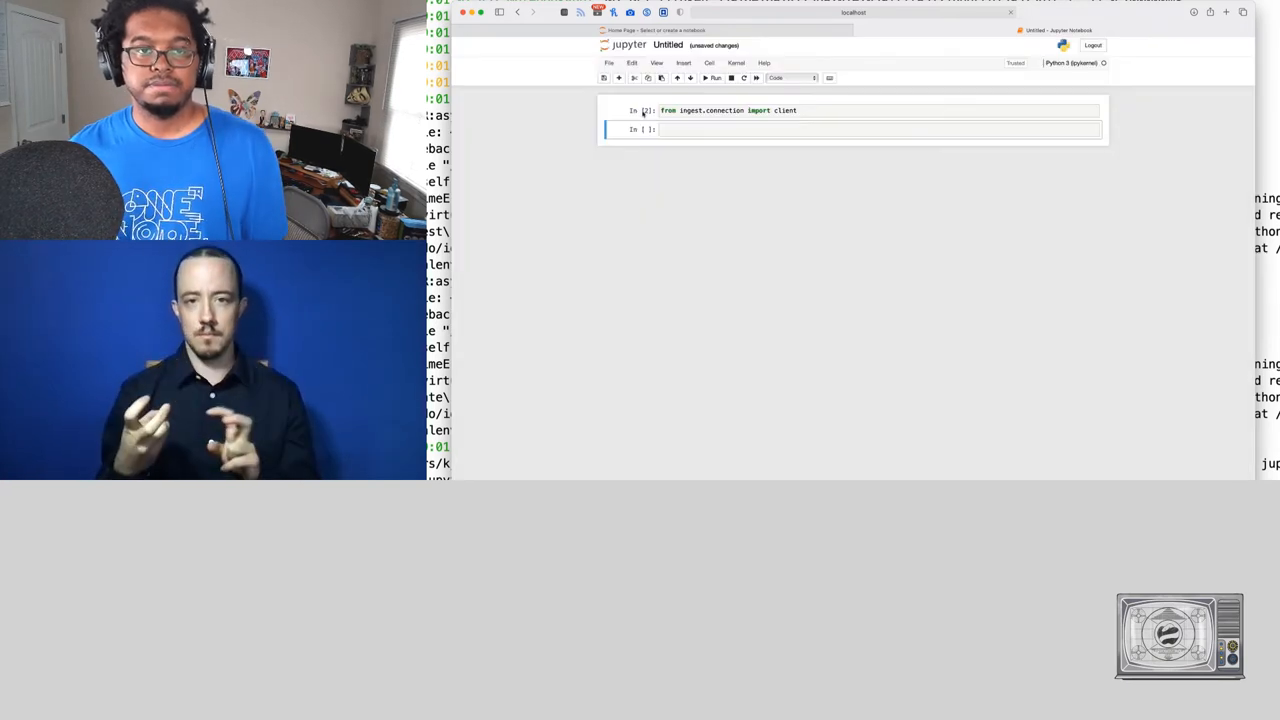
{"action": "type", "text": "import"}
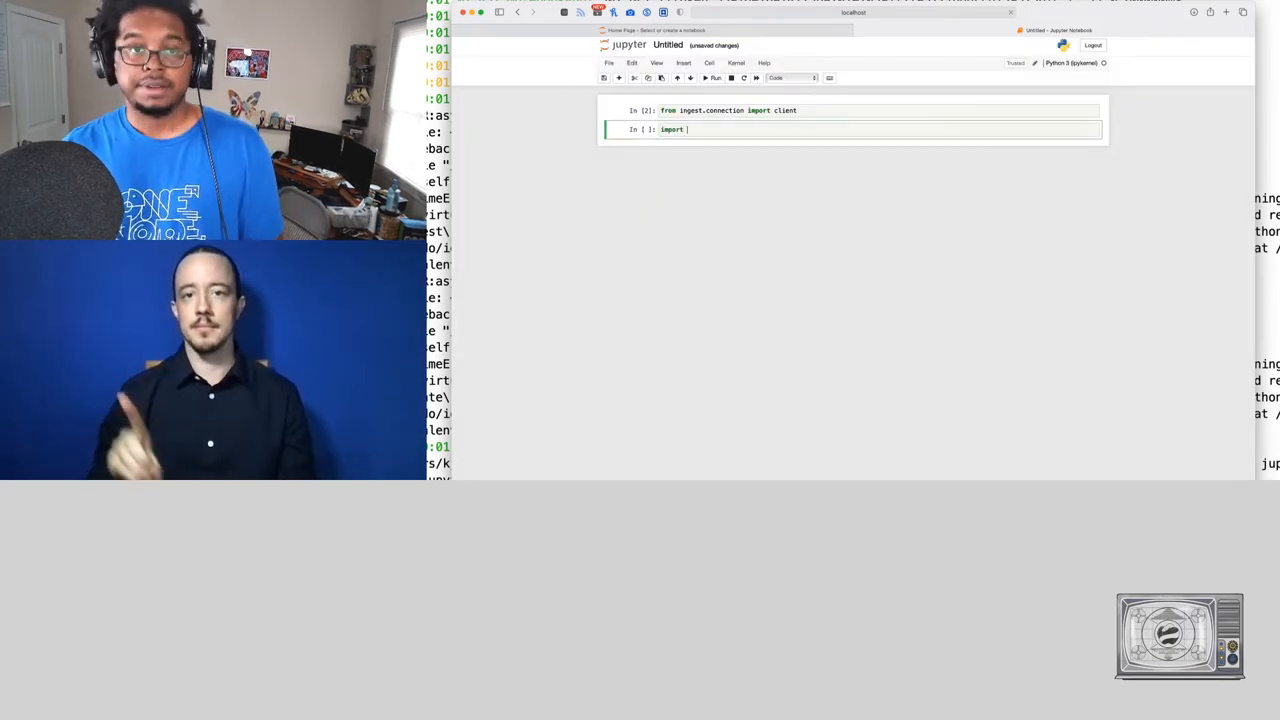
{"action": "type", "text": "eland"}
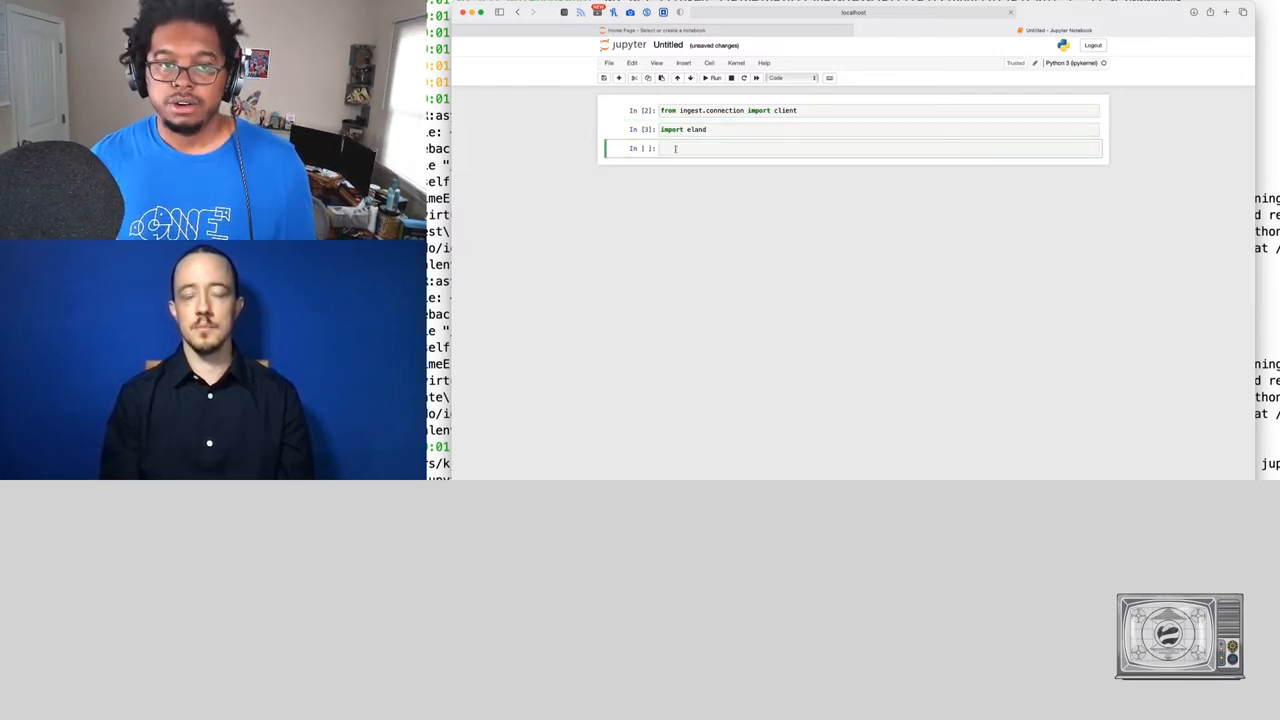
{"action": "type", "text": "client.info("}
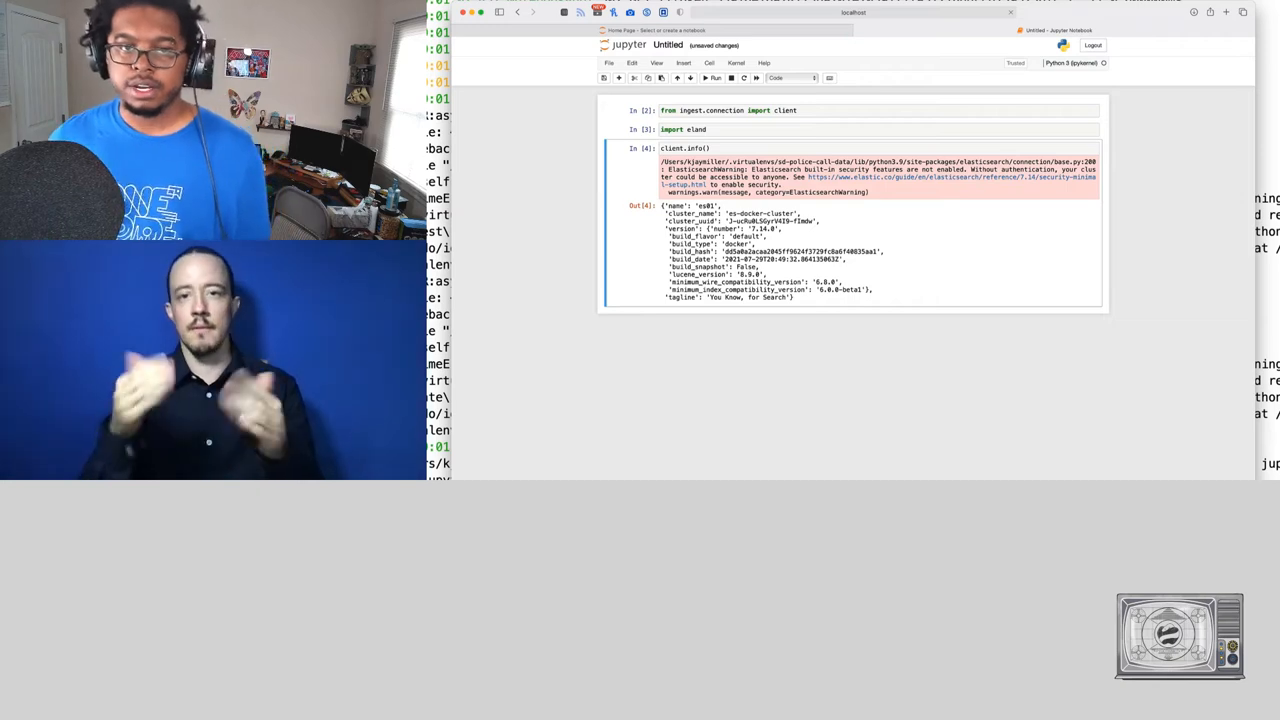
{"action": "left_click", "coordinate": [813, 110]}
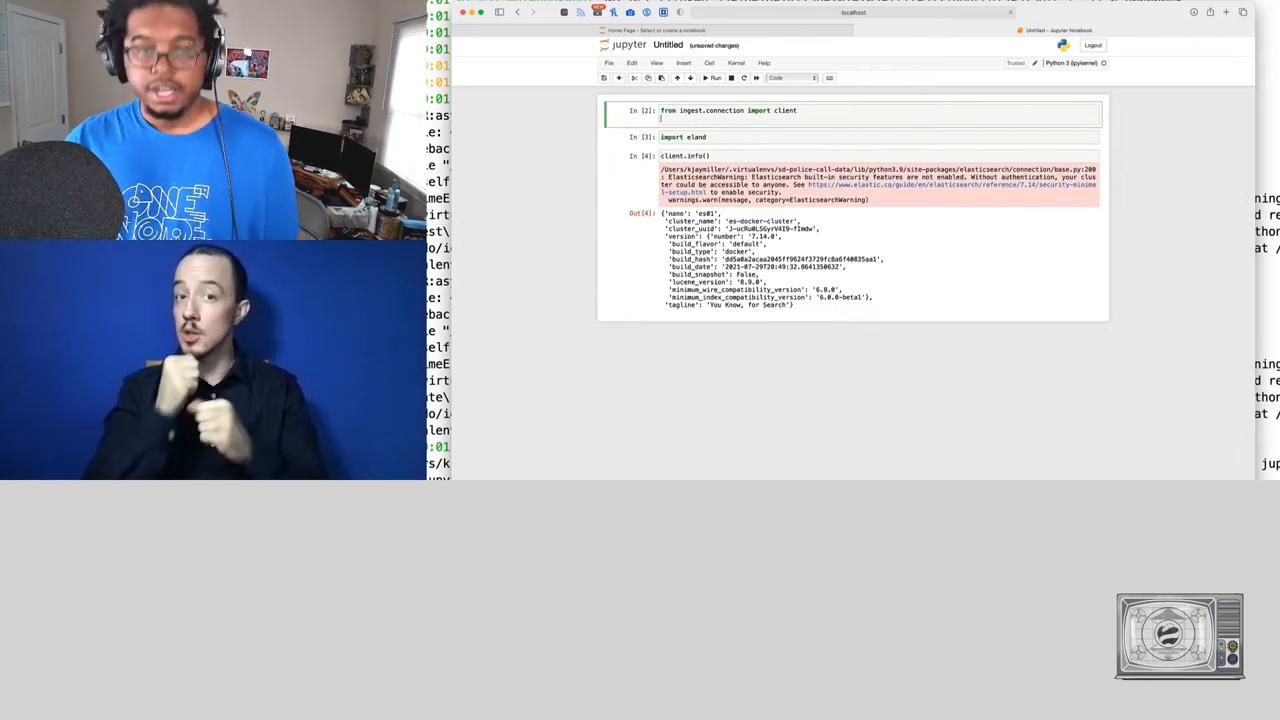
- Add import warnings and warnings.simplefilter("ignore") to the first cell, then rerun
{"action": "type", "text": "import warnings"}
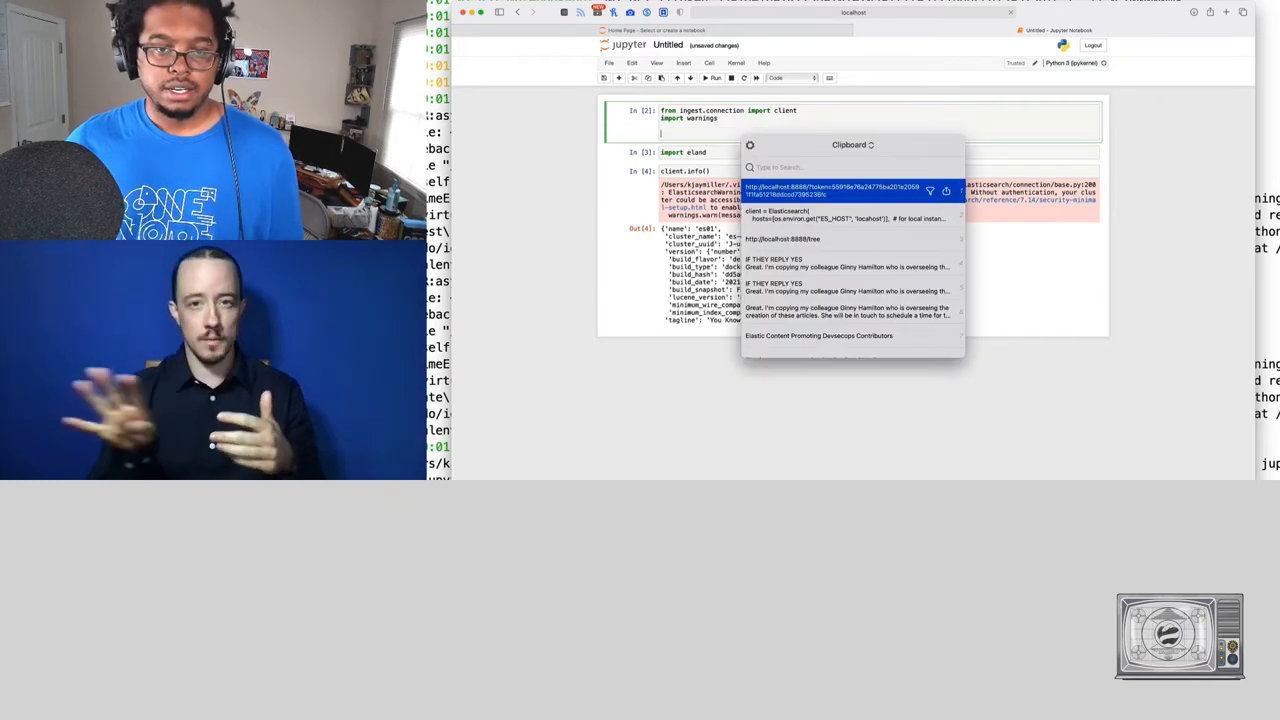
{"action": "type", "text": "warnings.simplefilter(\"ignore"}
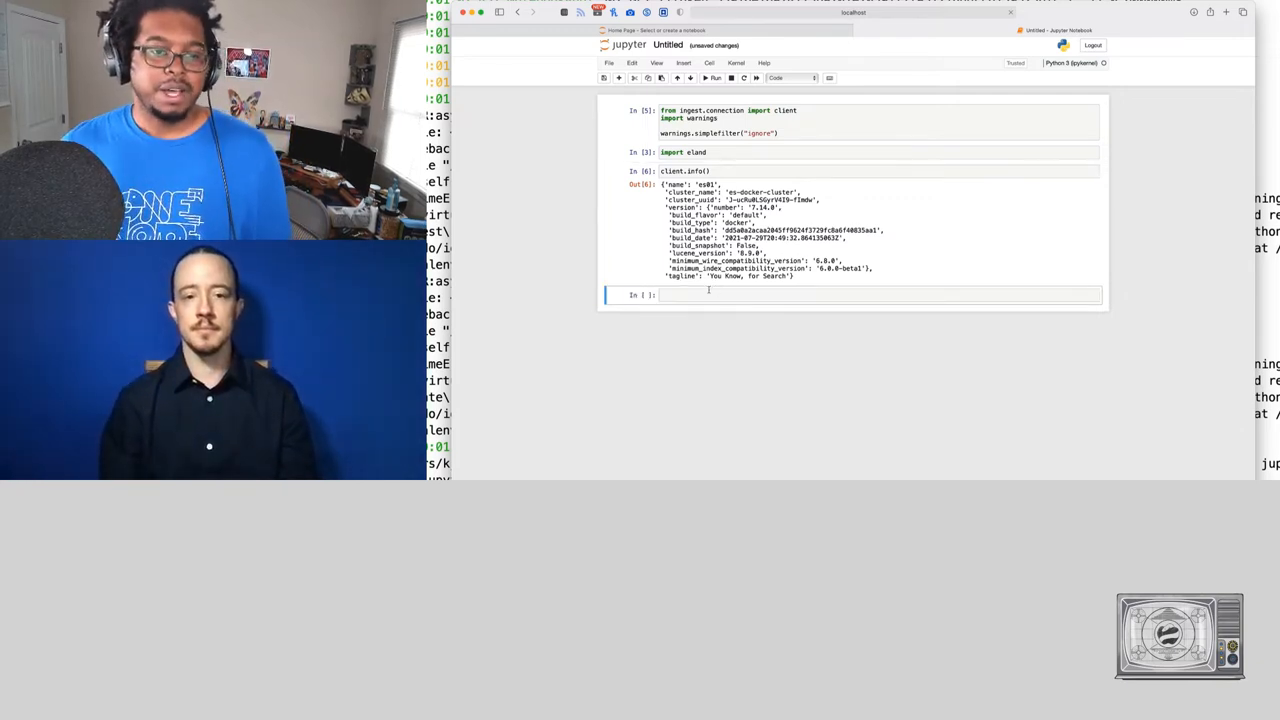
- Run eland.DataFrame(es_client=client, es_index_pattern="pd_calls_for_service_*") and browse its address columns
{"action": "type", "text": "e"}
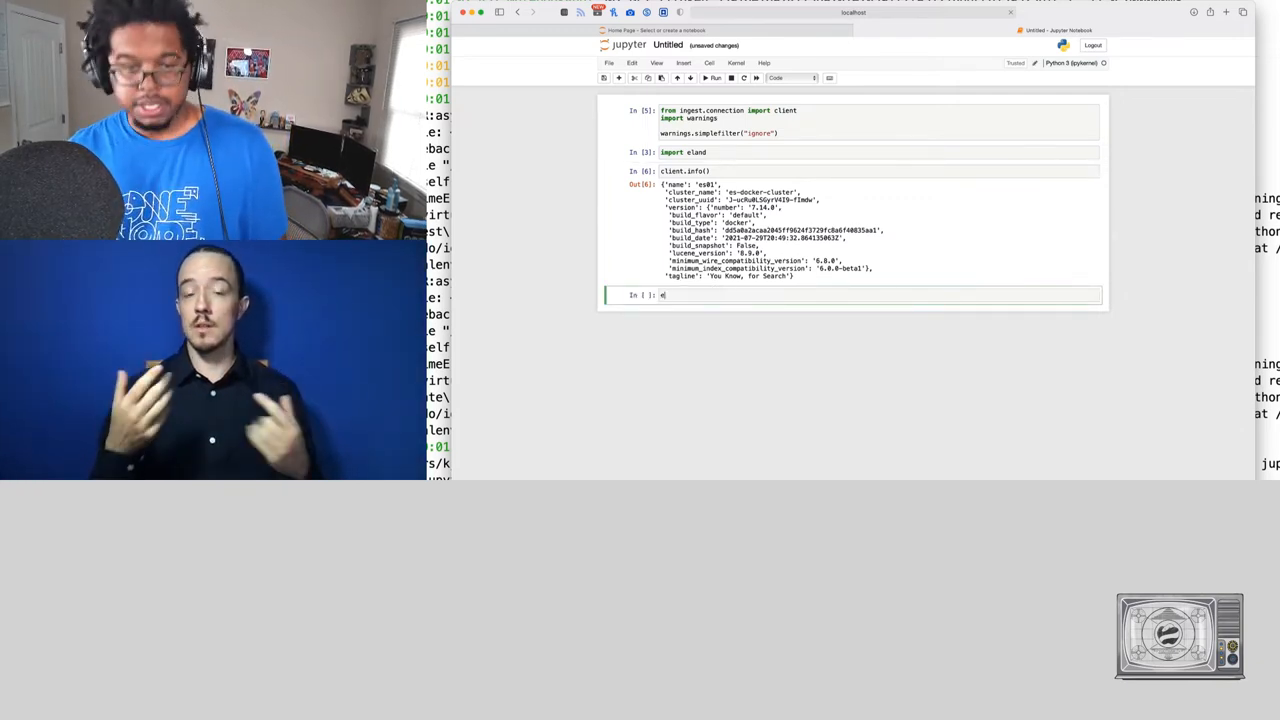
{"action": "type", "text": "land"}
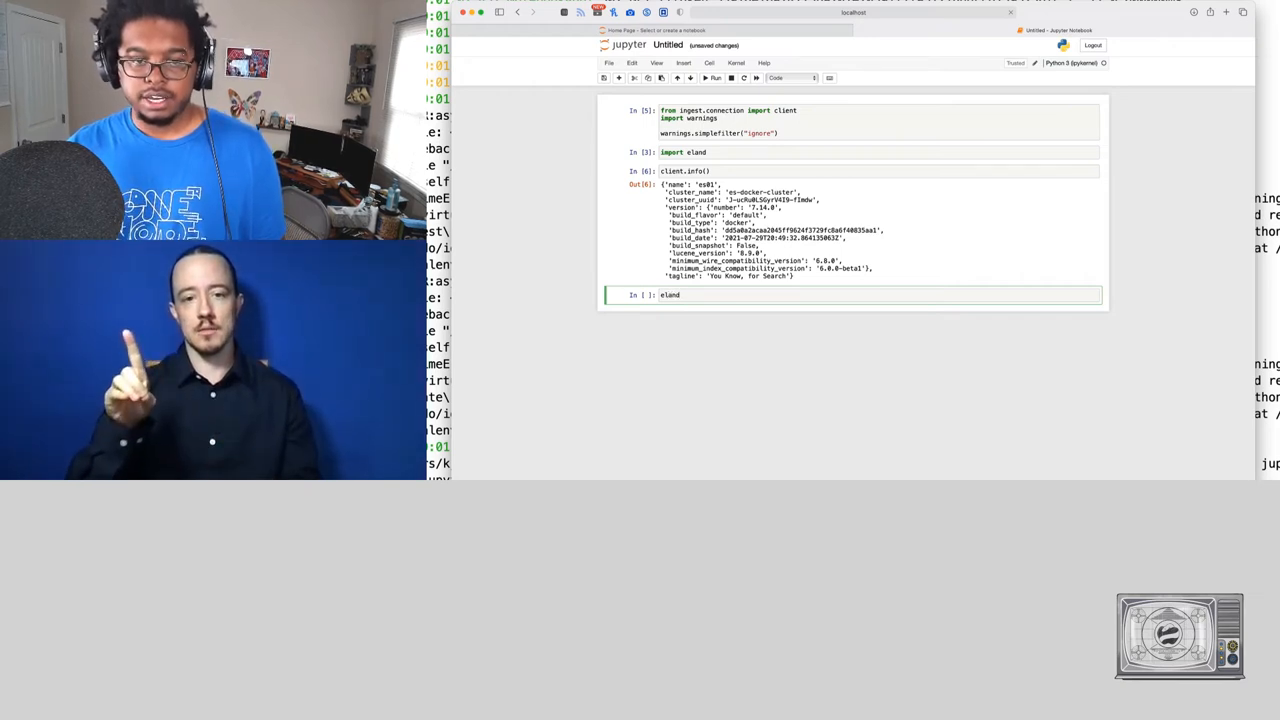
{"action": "type", "text": ".DataFrame("}
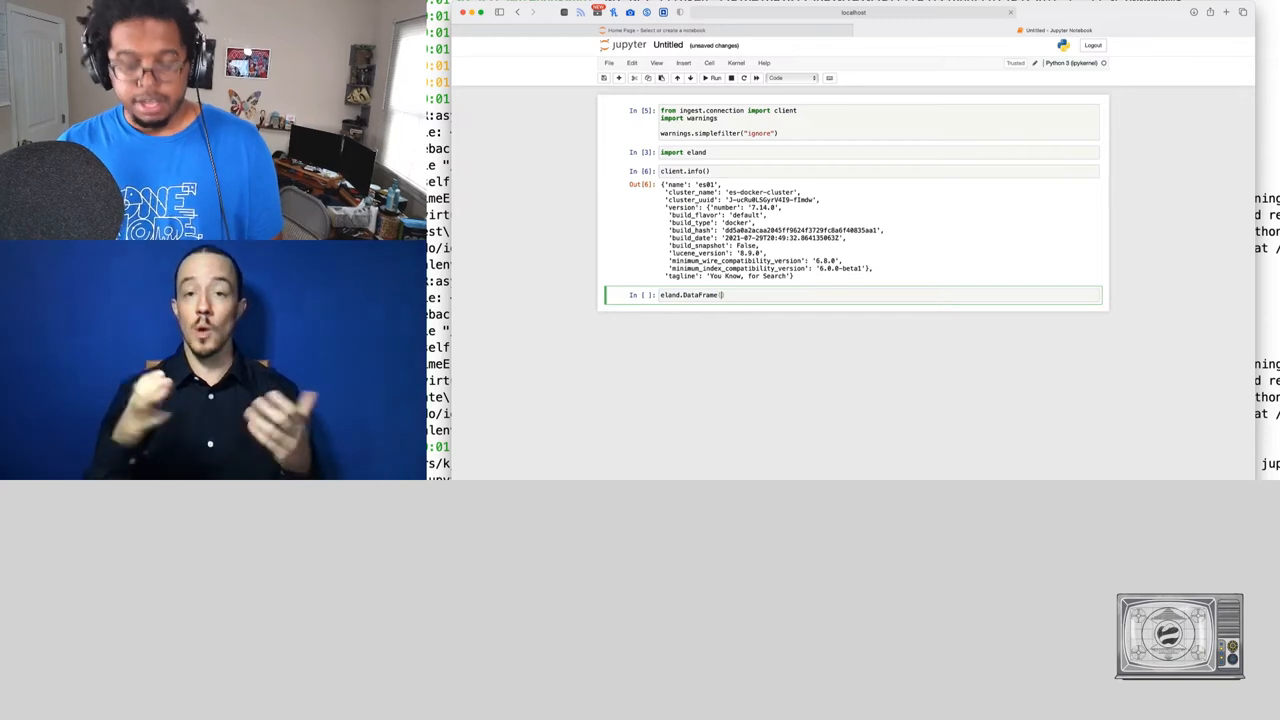
{"action": "type", "text": "es_client=client, es_"}
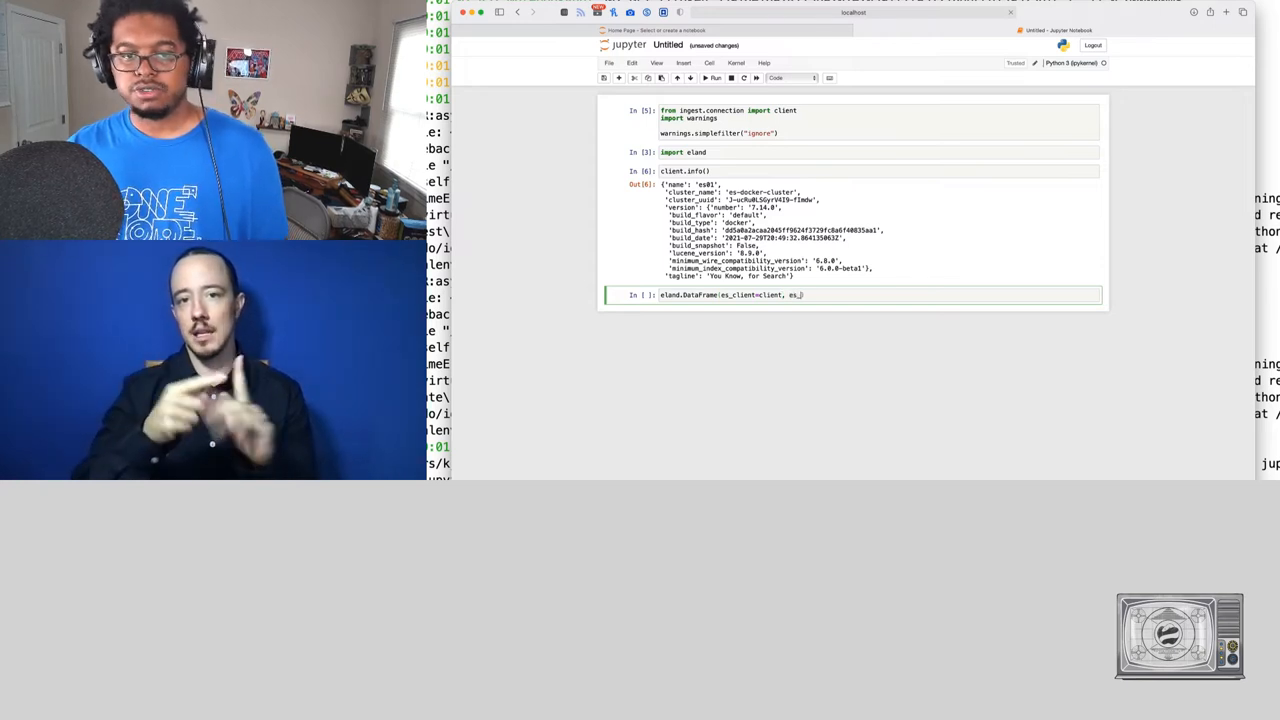
{"action": "type", "text": "index_pattern="}
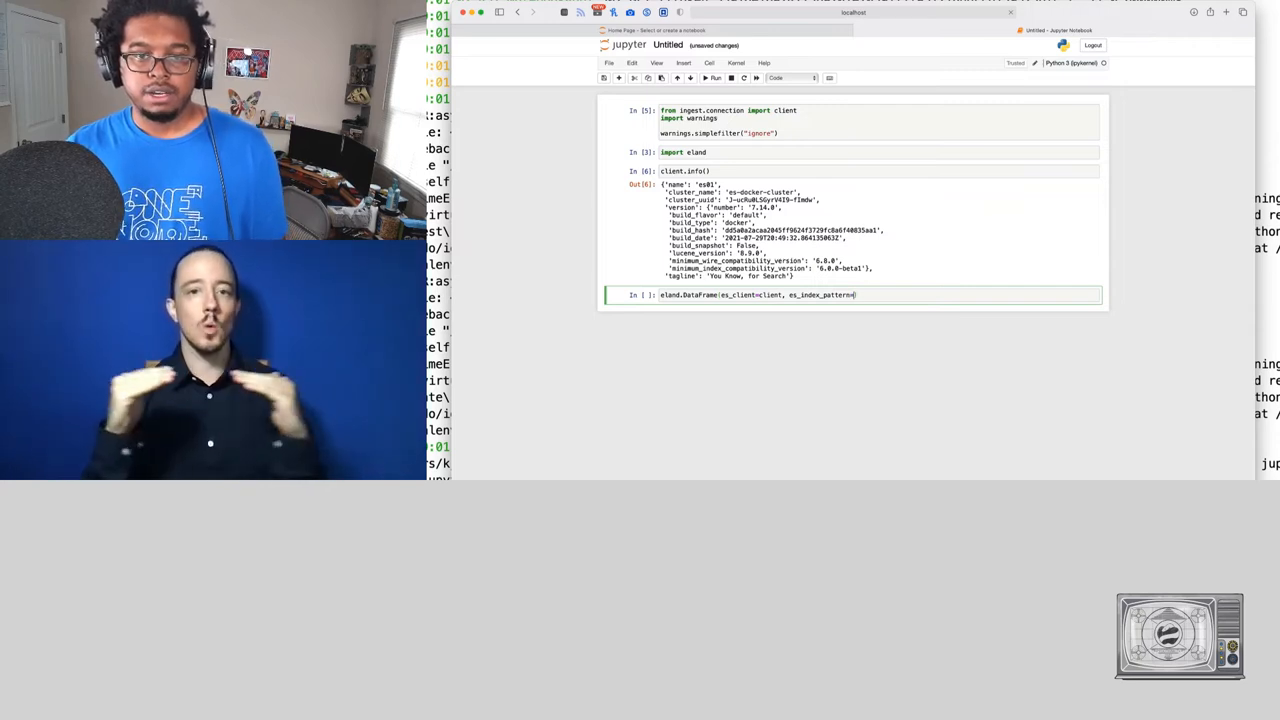
{"action": "type", "text": "pdf"}
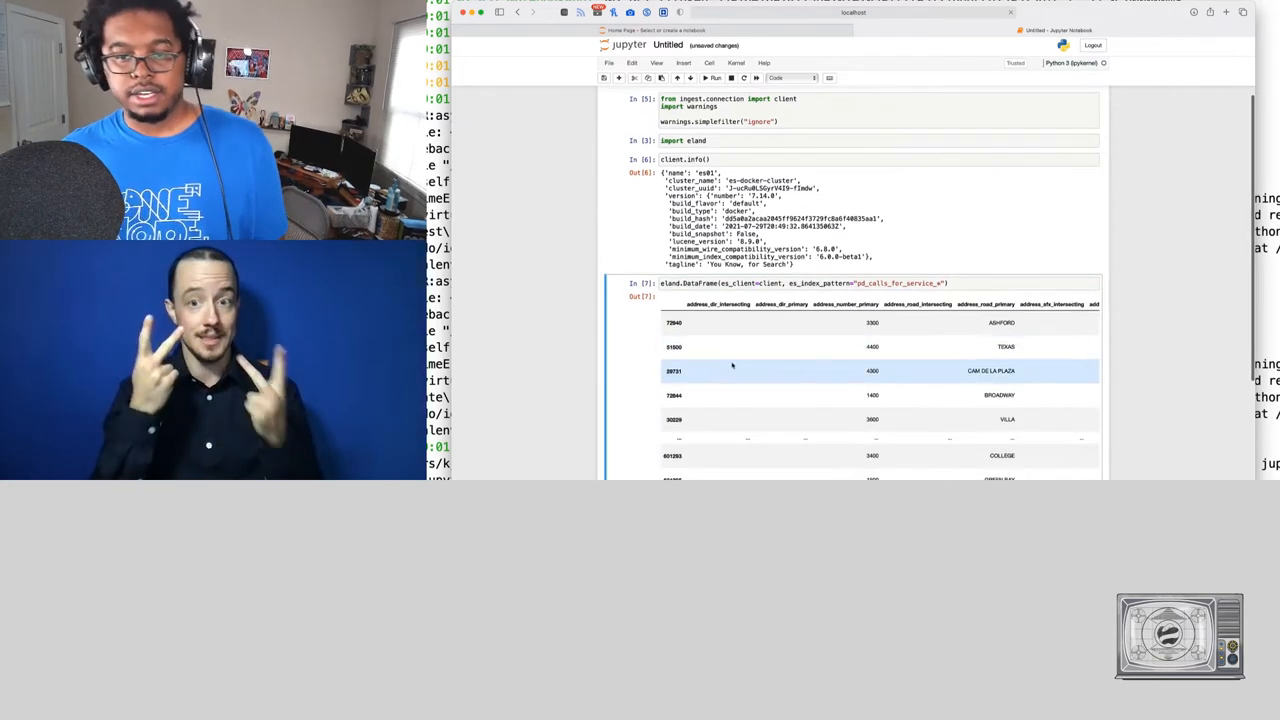
{"action": "scroll", "scroll_direction": "down", "scroll_amount": 3}
{"action": "type", "text": "df = "}
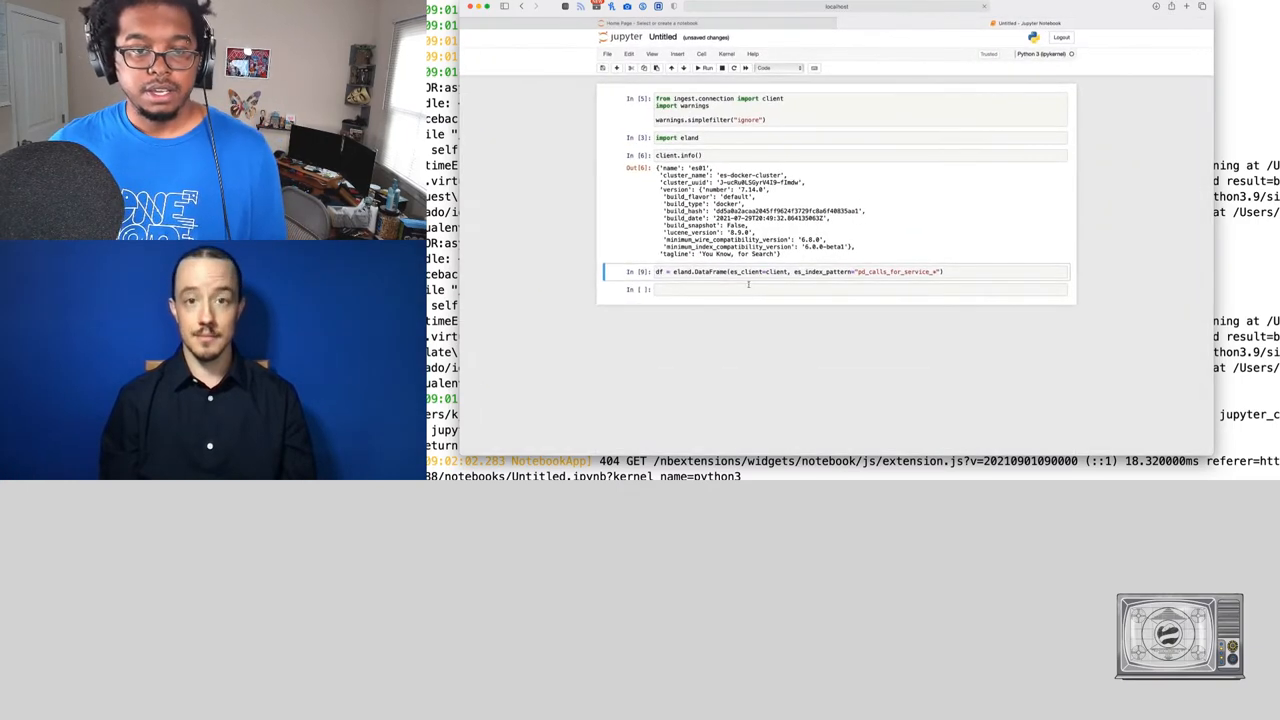
- Assign the eland DataFrame to df and run df.info(), listing 15 columns
{"action": "type", "text": "df.info("}
{"action": "type", "text": "df[df['beat"}
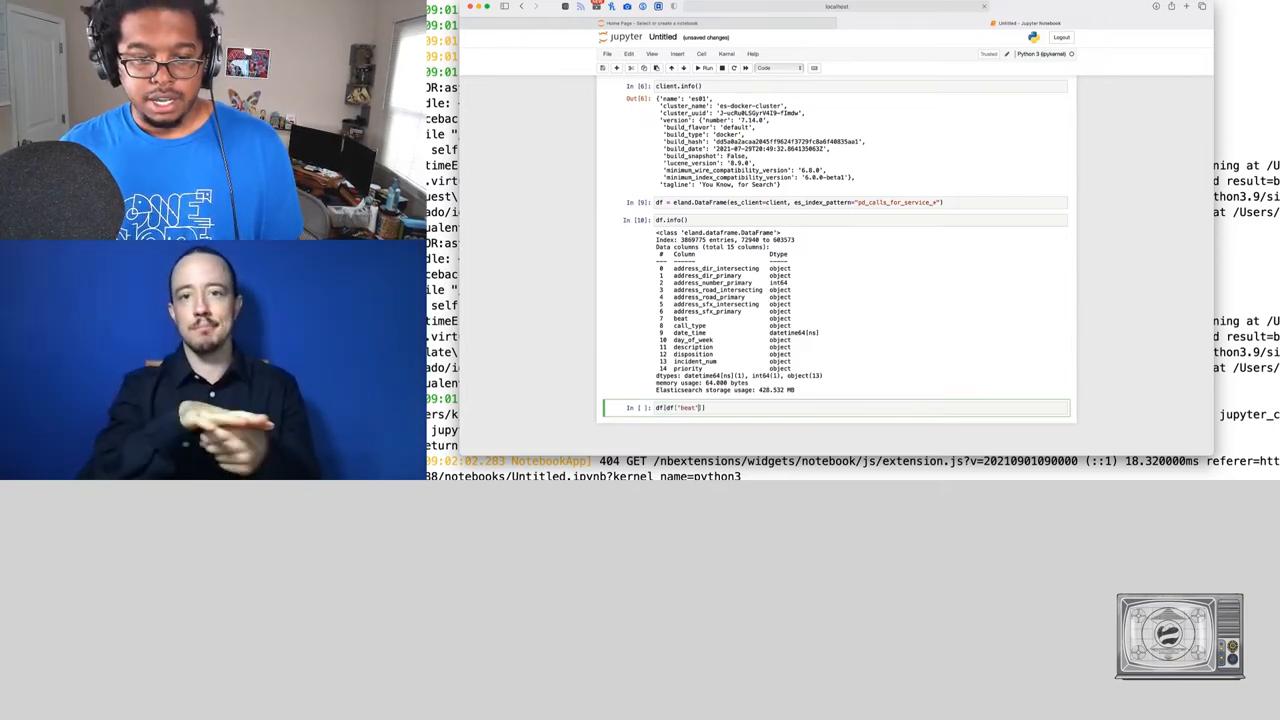
- Run df[df['beat'] == 523] and scroll through the matching calls
{"action": "type", "text": "== 523"}
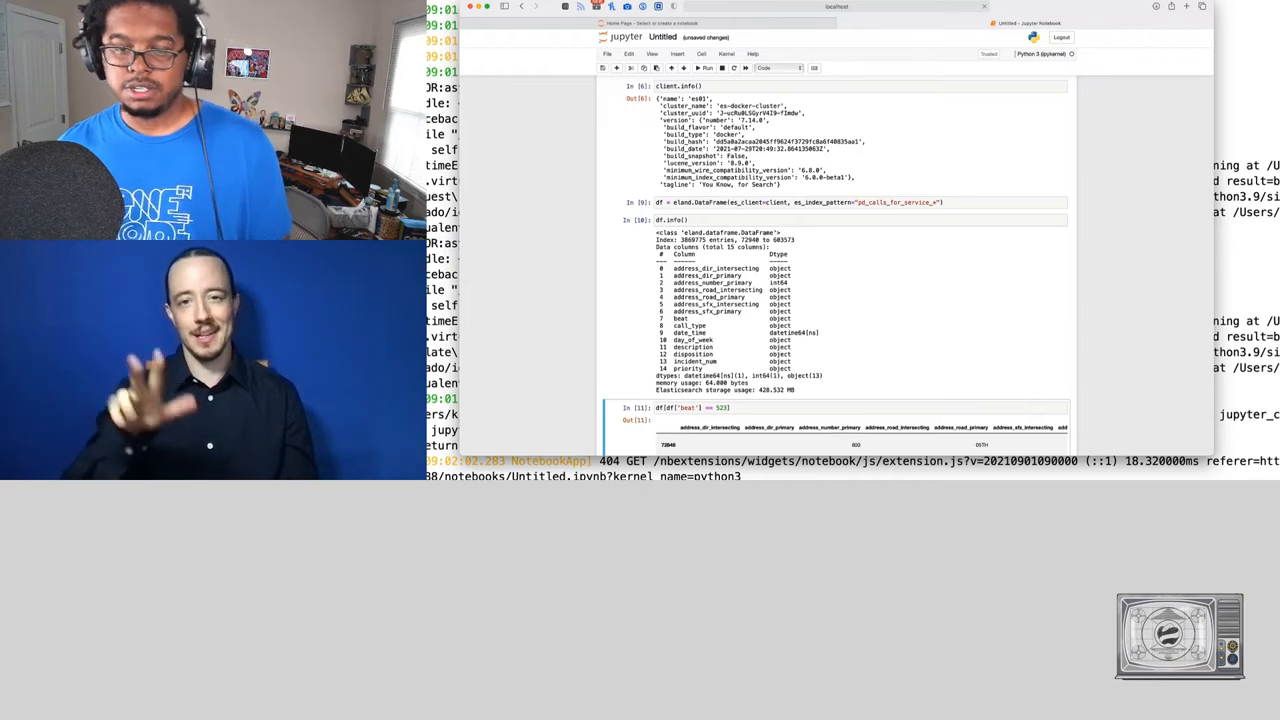
{"action": "scroll", "scroll_direction": "down", "scroll_amount": 3}
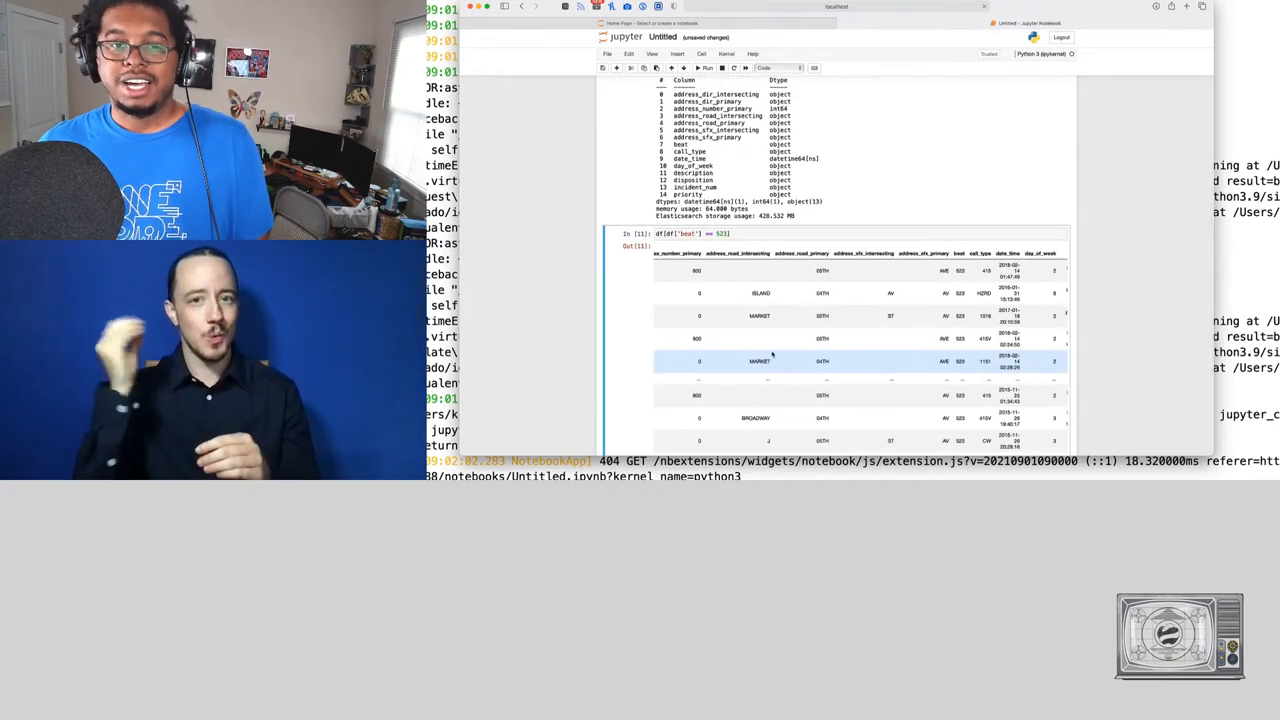
{"action": "scroll", "scroll_direction": "right", "scroll_amount": 3}
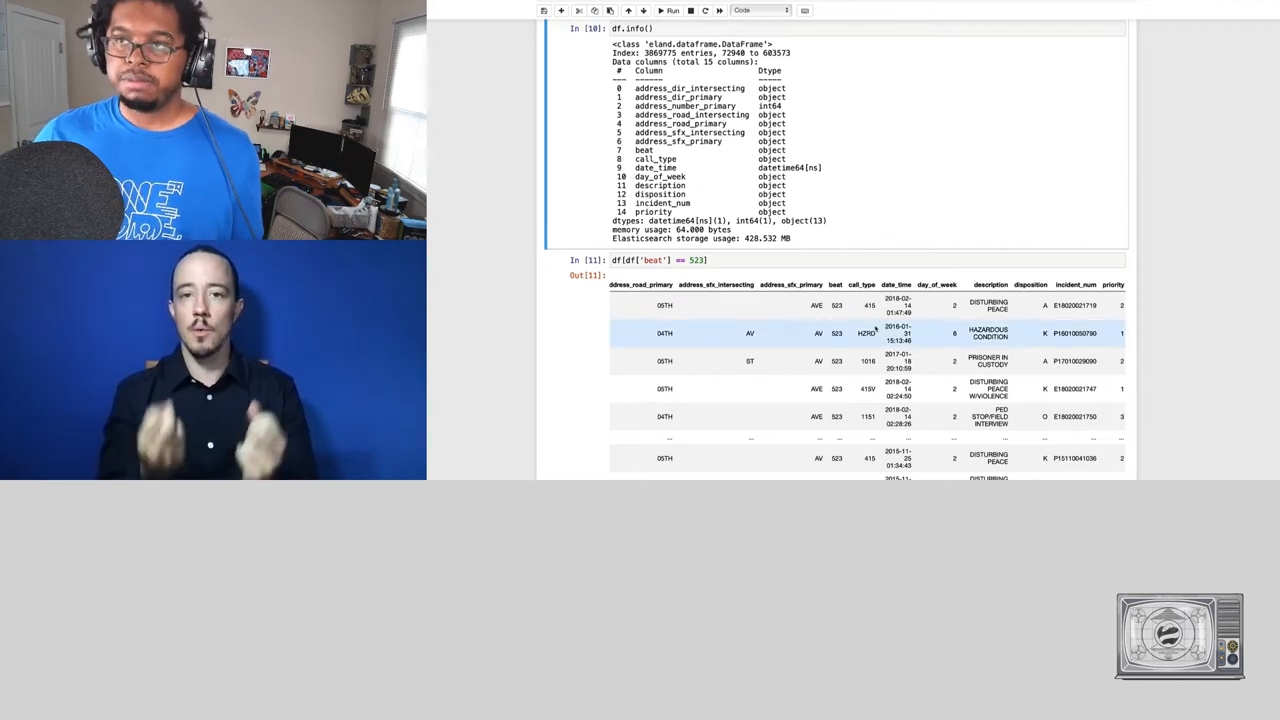
{"action": "scroll", "scroll_direction": "down", "scroll_amount": 3}
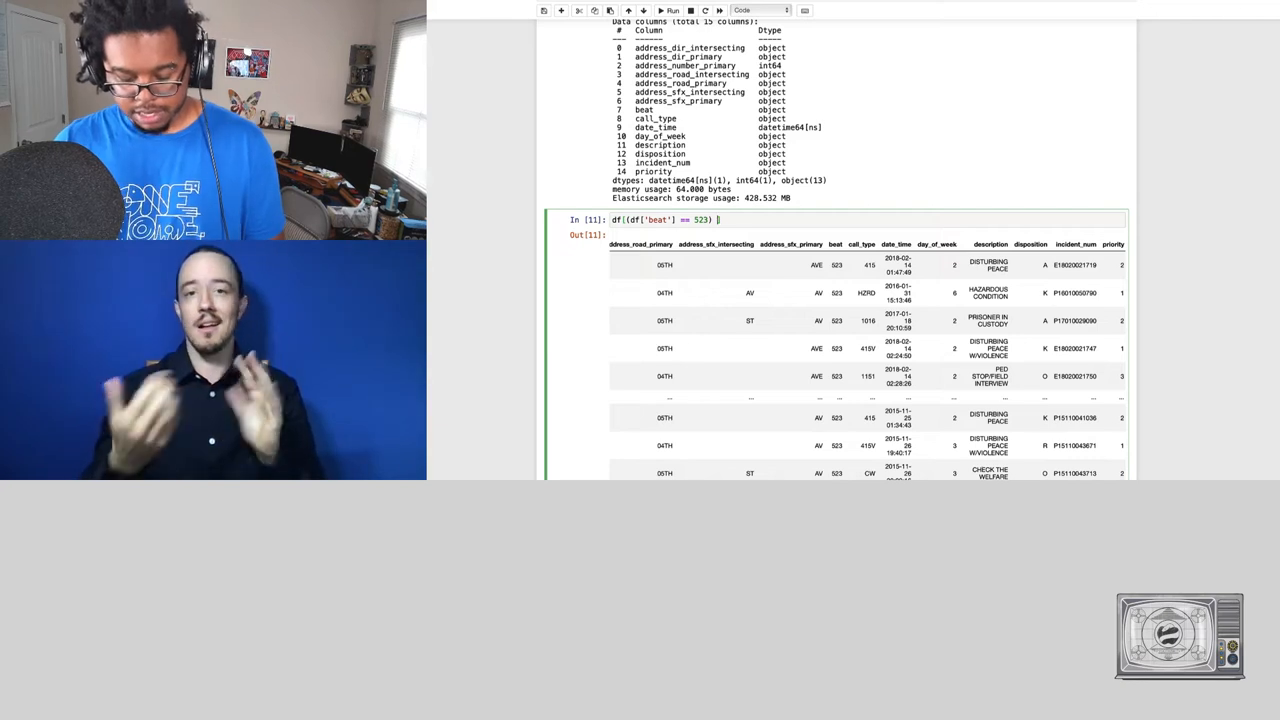
- Add & (df['description'] == "DISTURBING PEACE") to the beat 523 filter and review results
{"action": "type", "text": "&"}
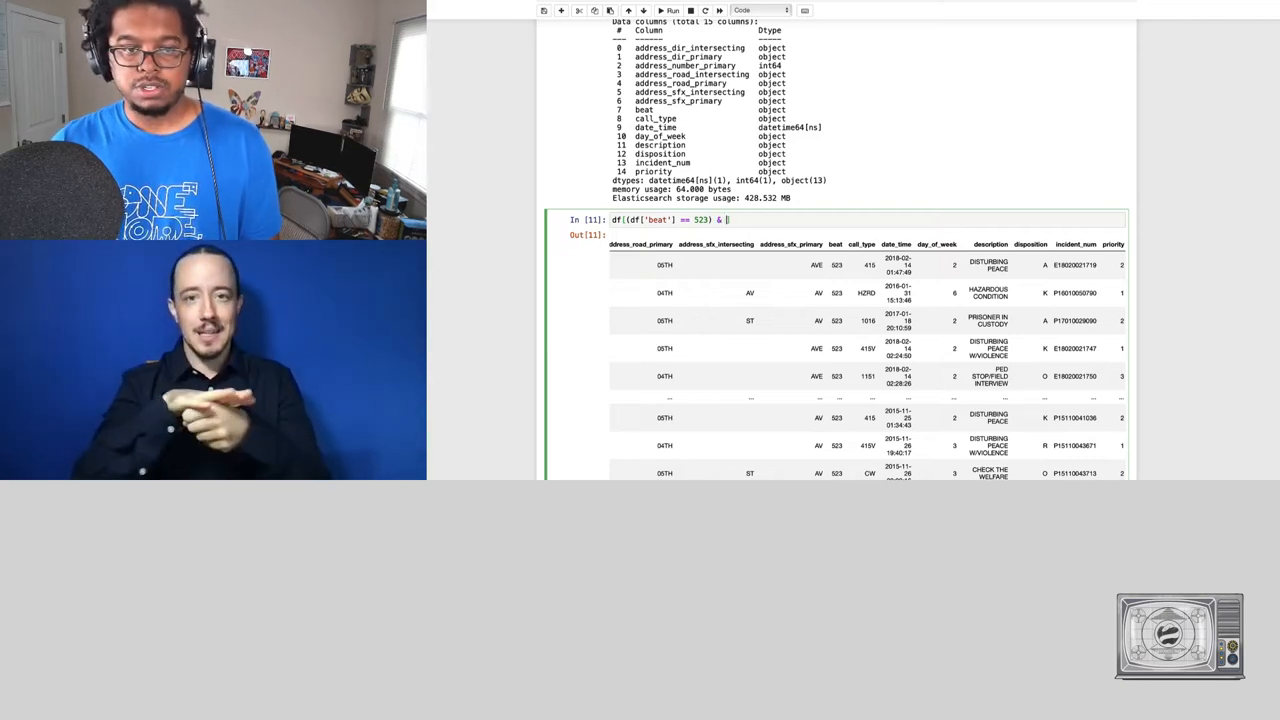
{"action": "type", "text": "()"}
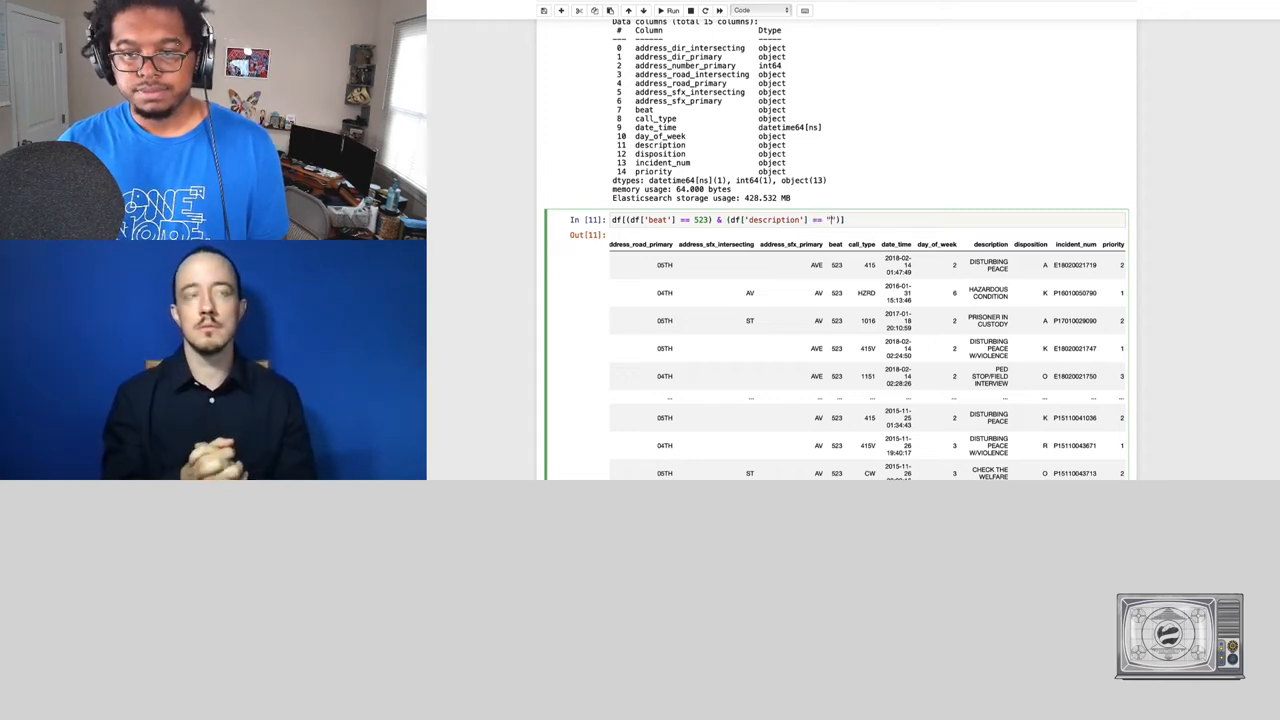
{"action": "type", "text": "DISTURBING PEACE"}
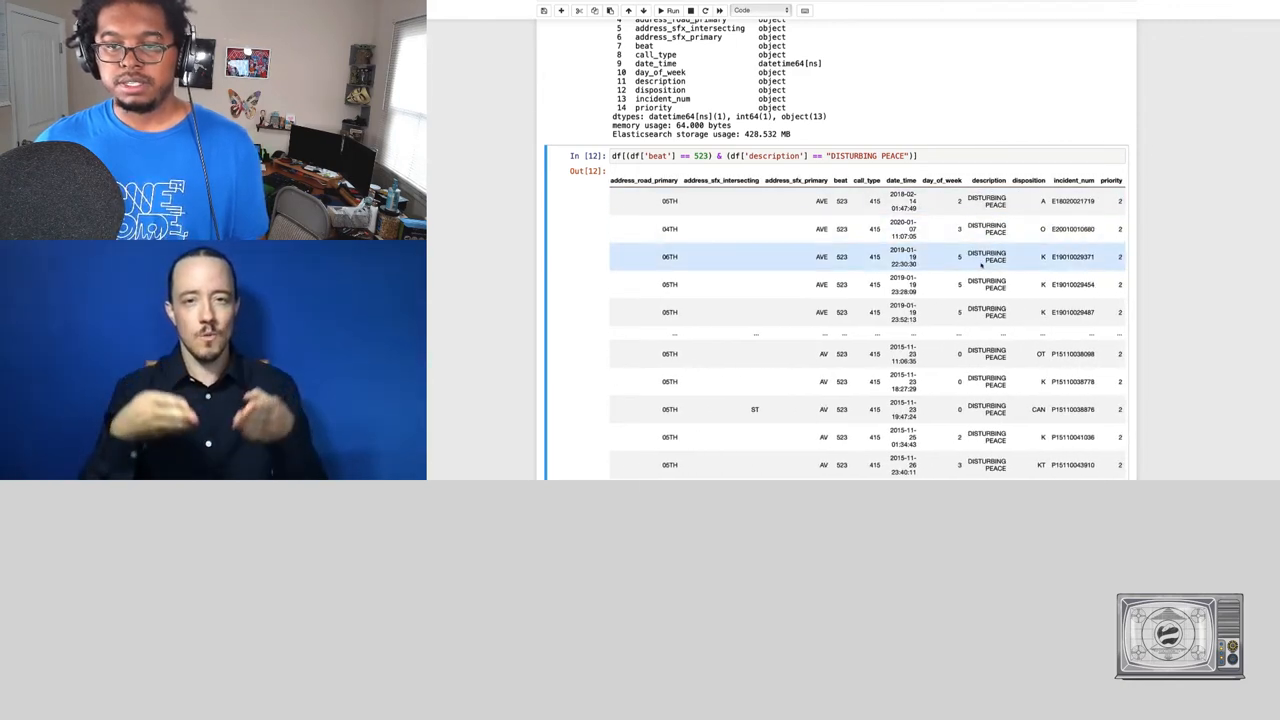
{"action": "scroll", "scroll_direction": "down", "scroll_amount": 3}
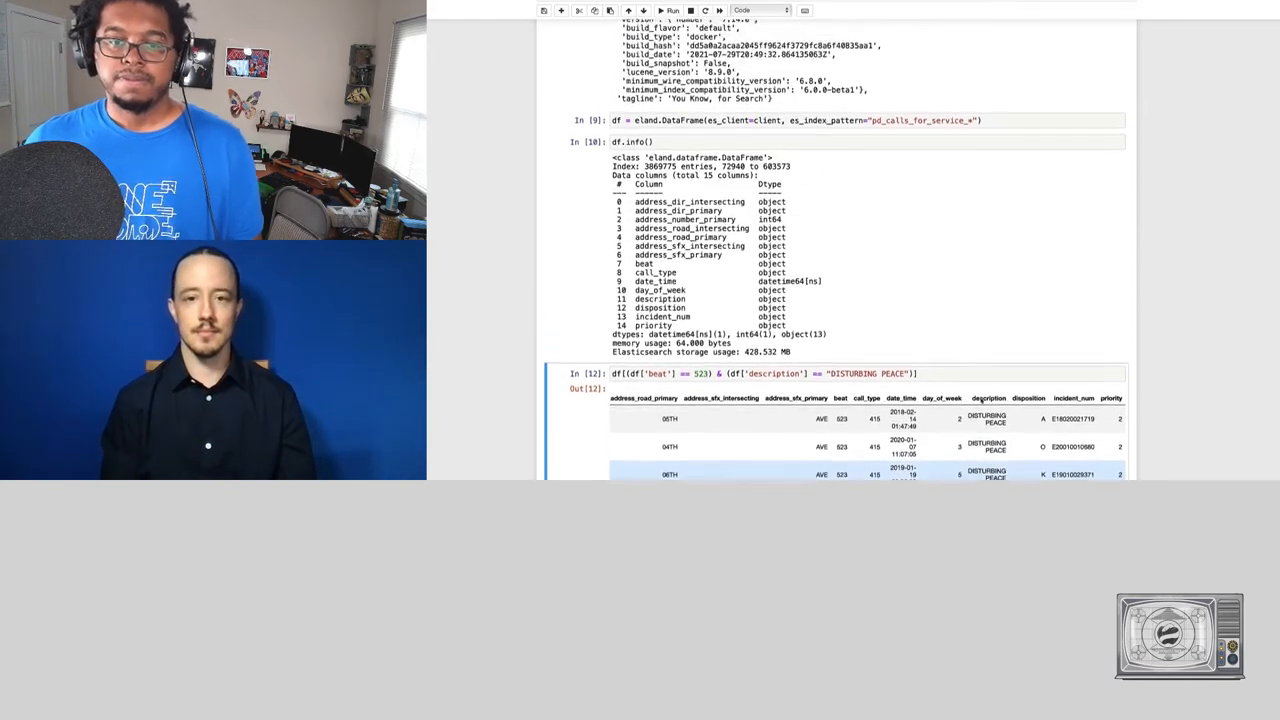
{"action": "scroll", "scroll_direction": "down", "scroll_amount": 3}
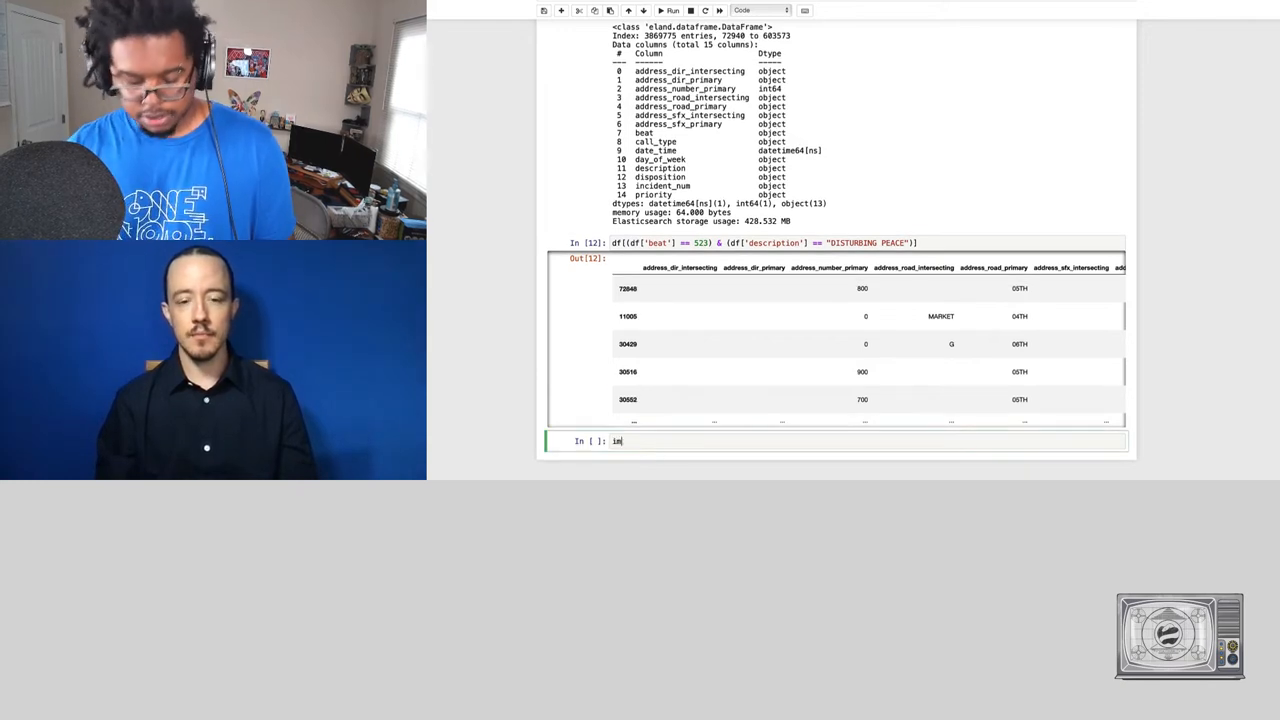
- Import pandas and load the 2021 police calls CSV into pdf, parsing date_time
{"action": "type", "text": "import pandas"}
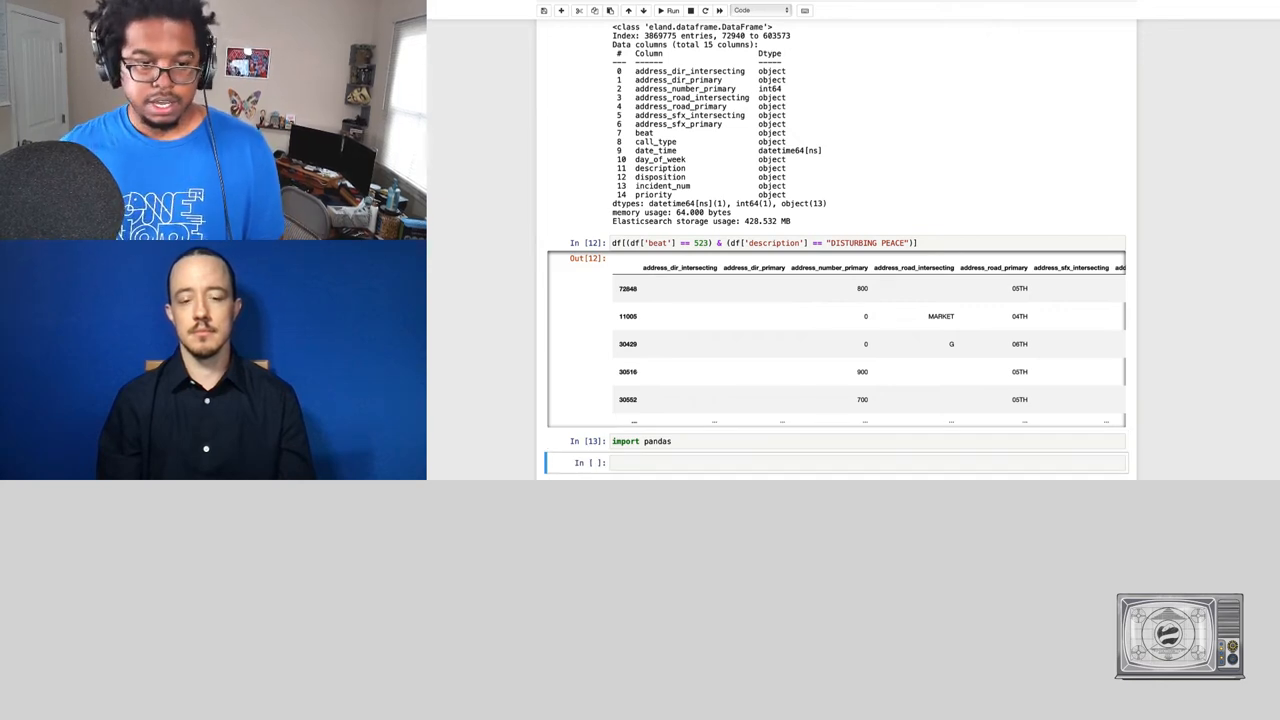
{"action": "type", "text": "p"}
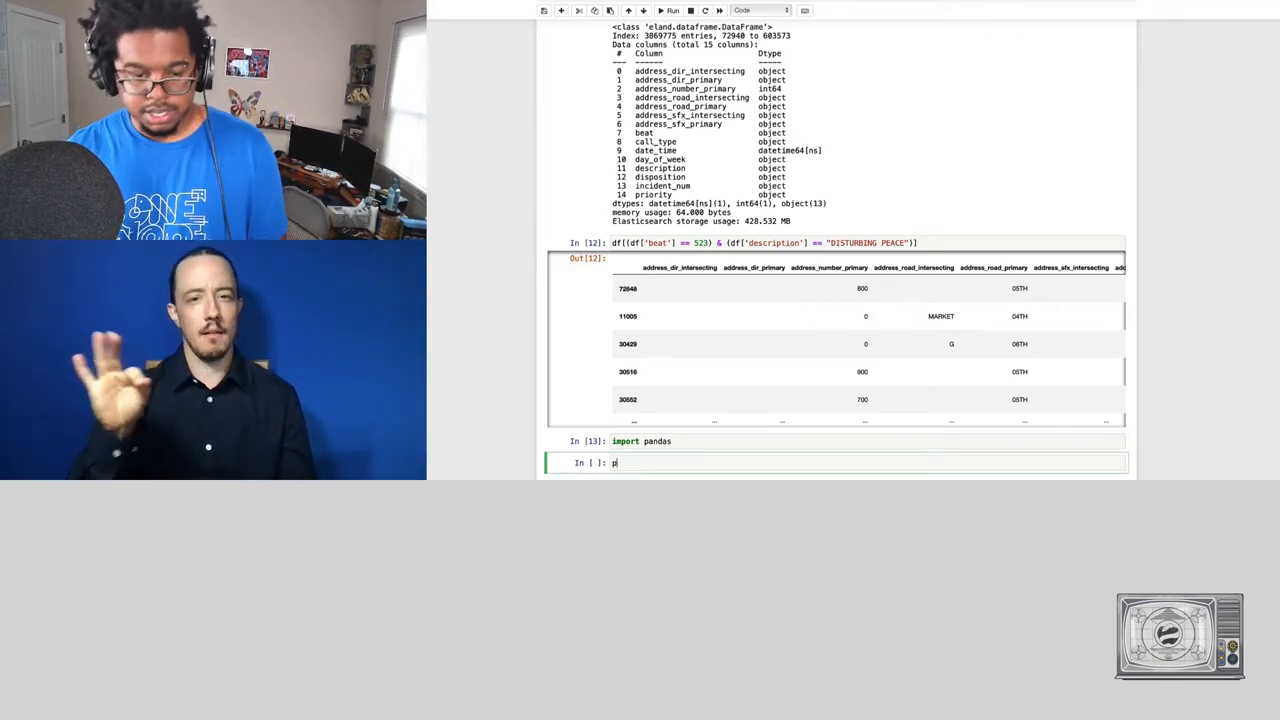
{"action": "type", "text": "df = pandas."}
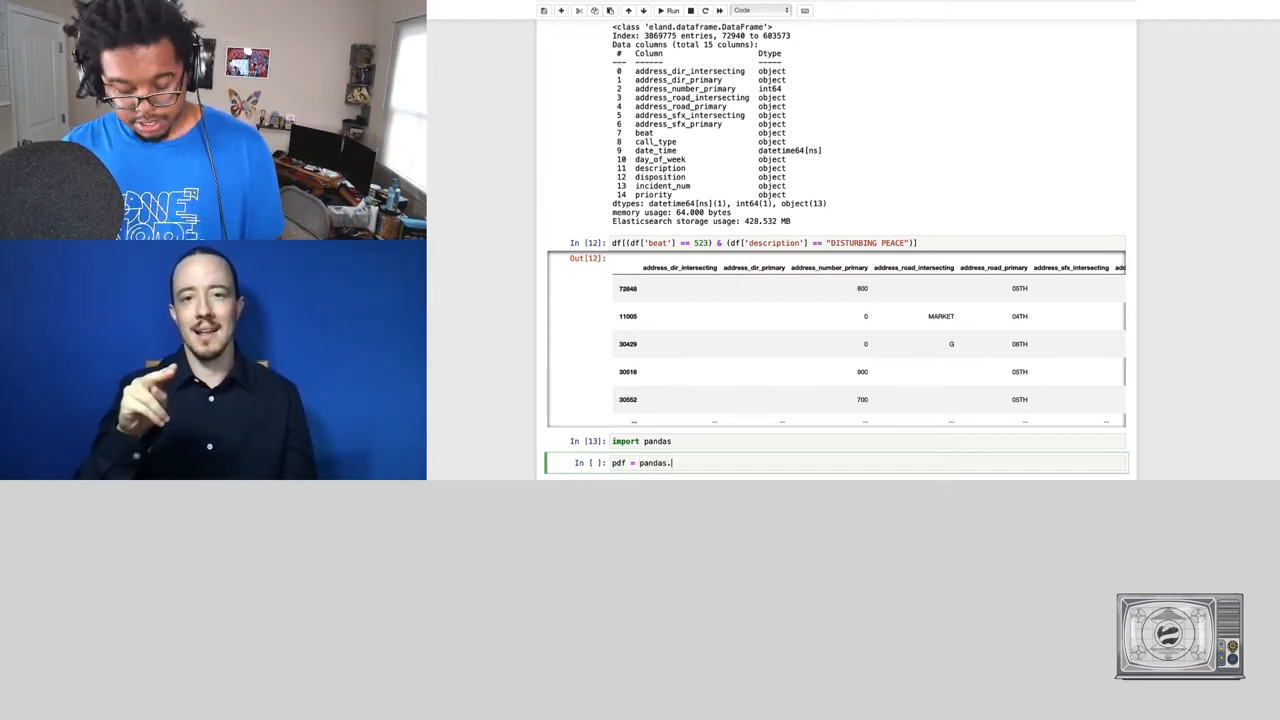
{"action": "type", "text": "read_csv()"}
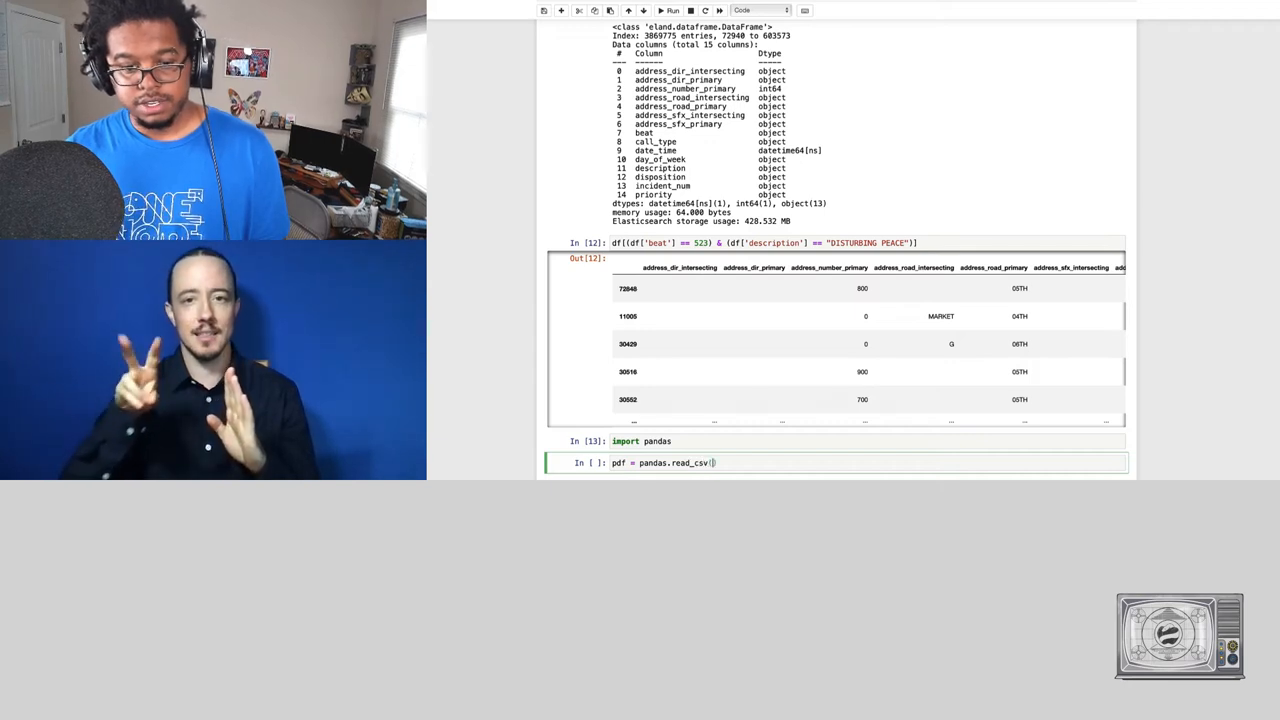
{"action": "type", "text": "'ass'"}
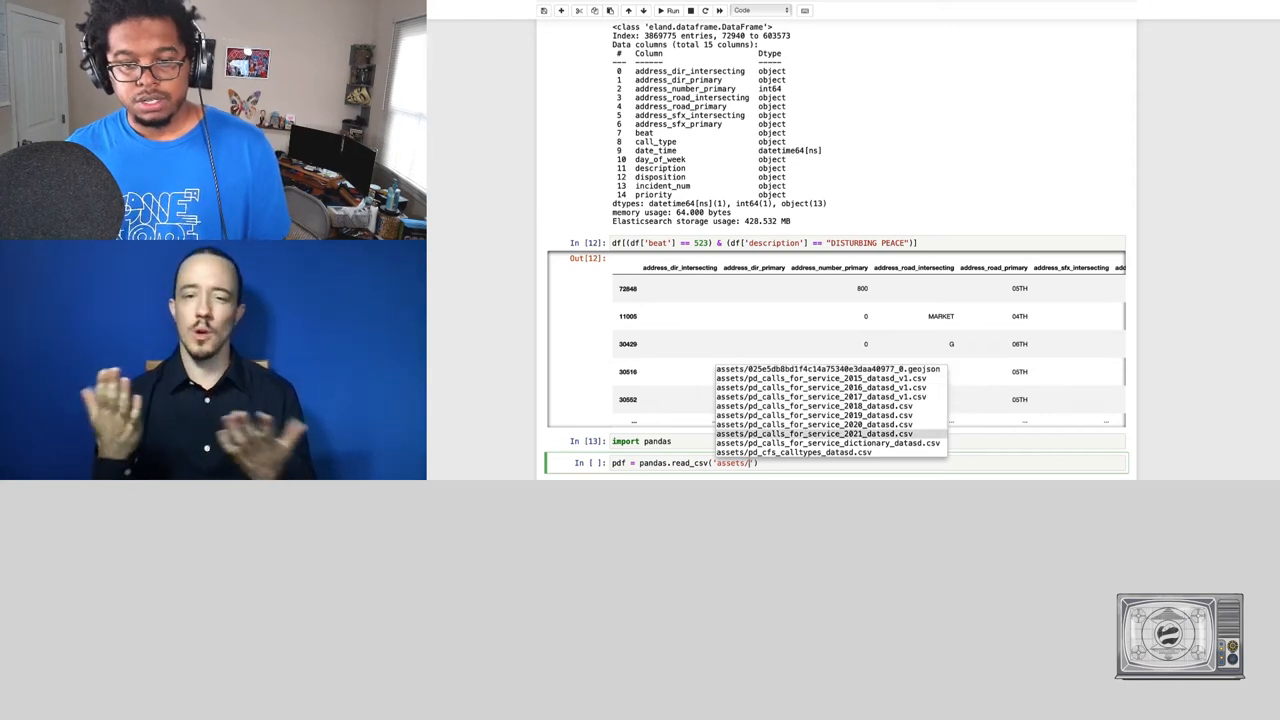
{"action": "left_click", "coordinate": [813, 433]}
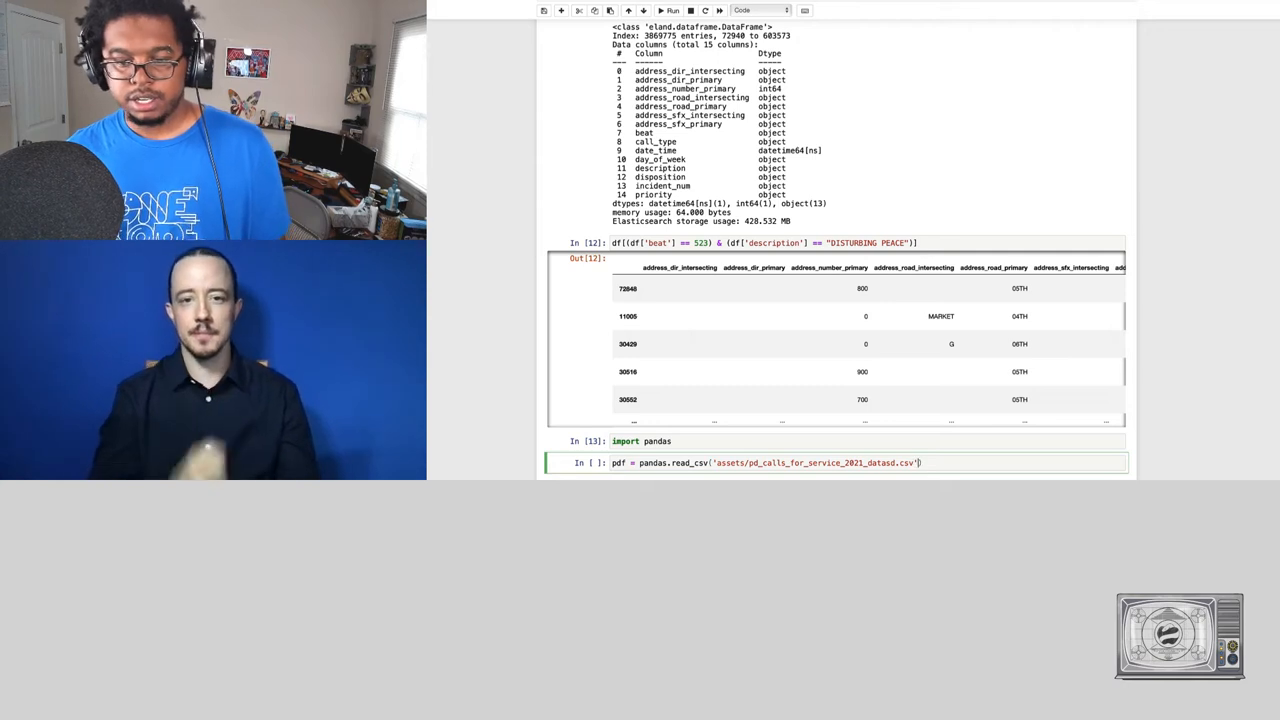
{"action": "type", "text": ", parse_dates="}
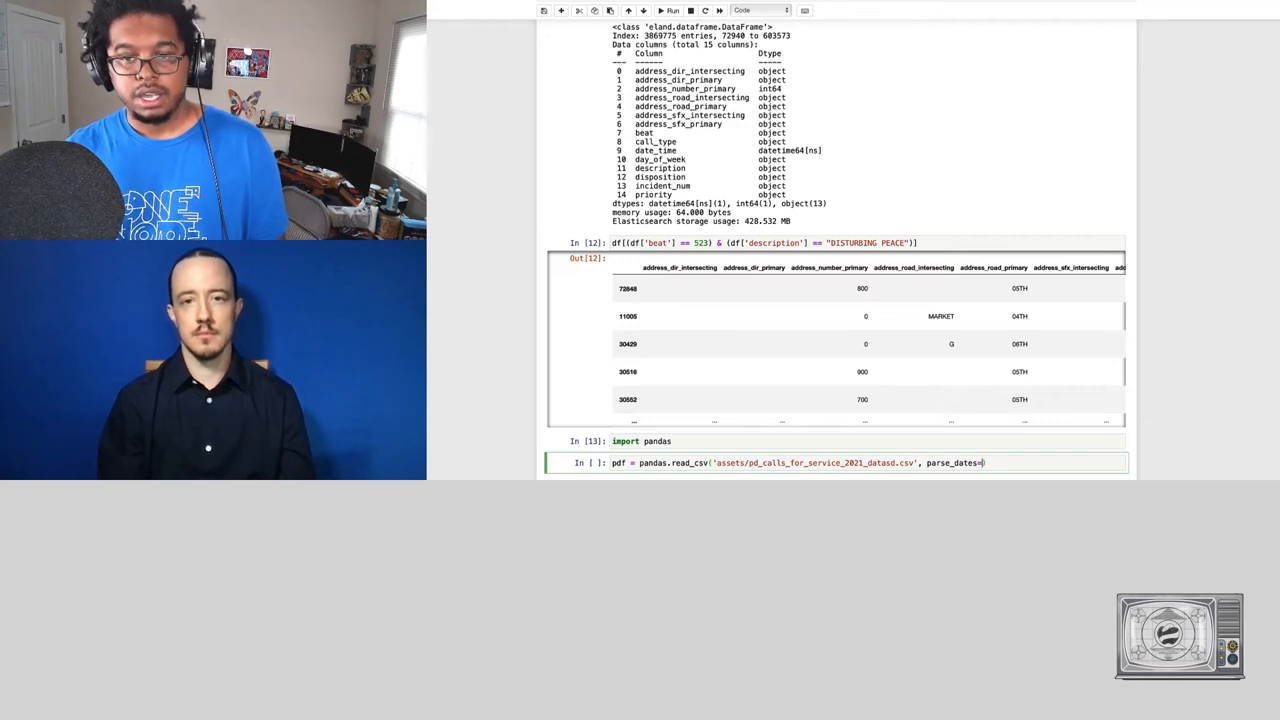
{"action": "type", "text": "''"}
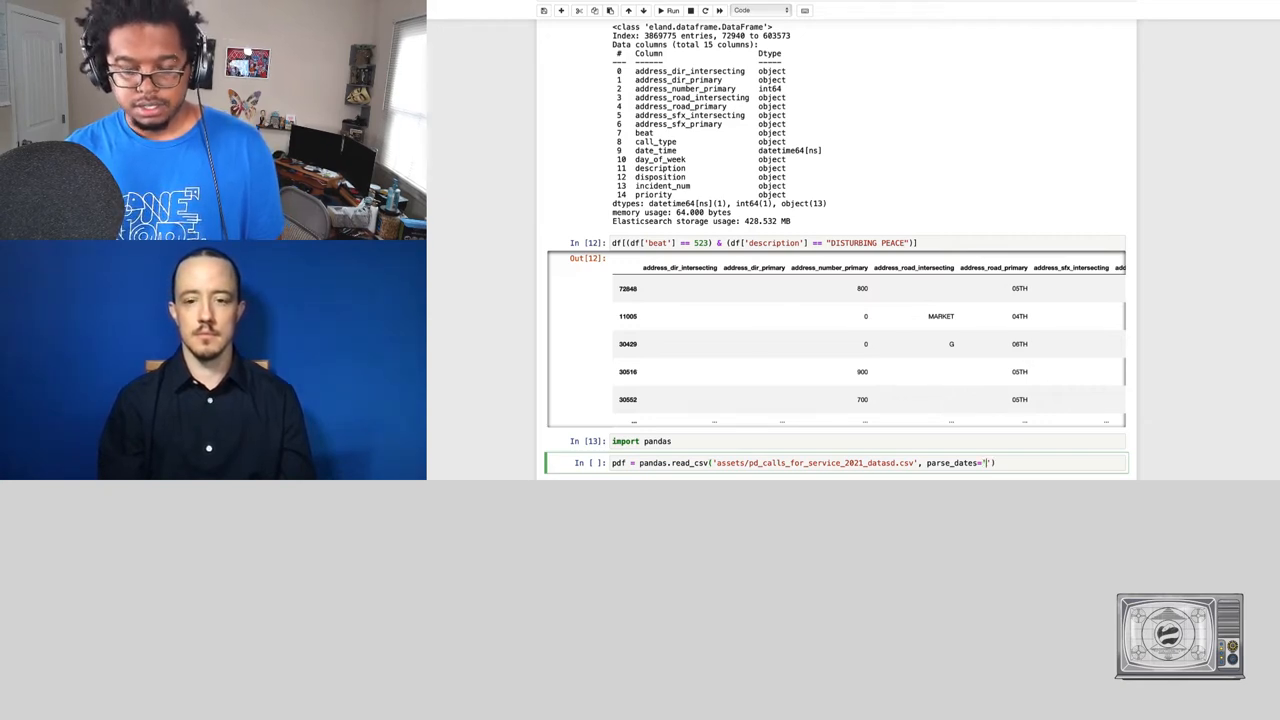
{"action": "type", "text": "date_time"}
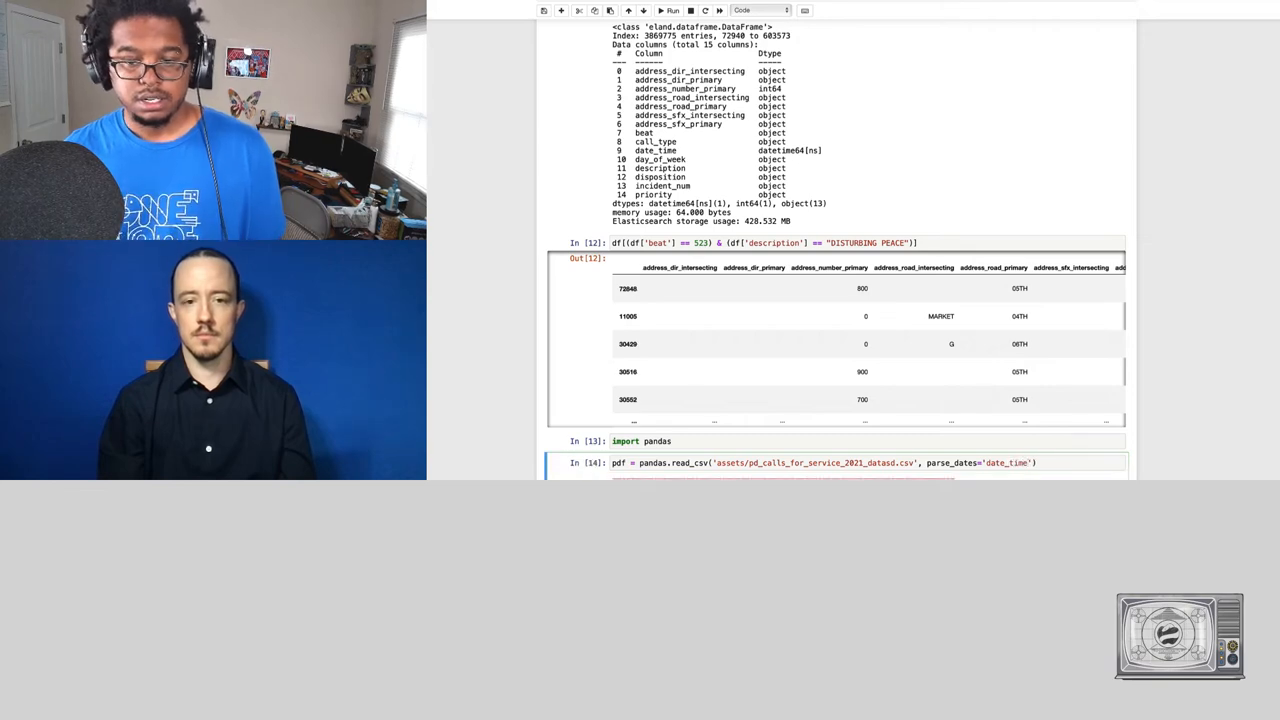
{"action": "left_click", "coordinate": [672, 10]}
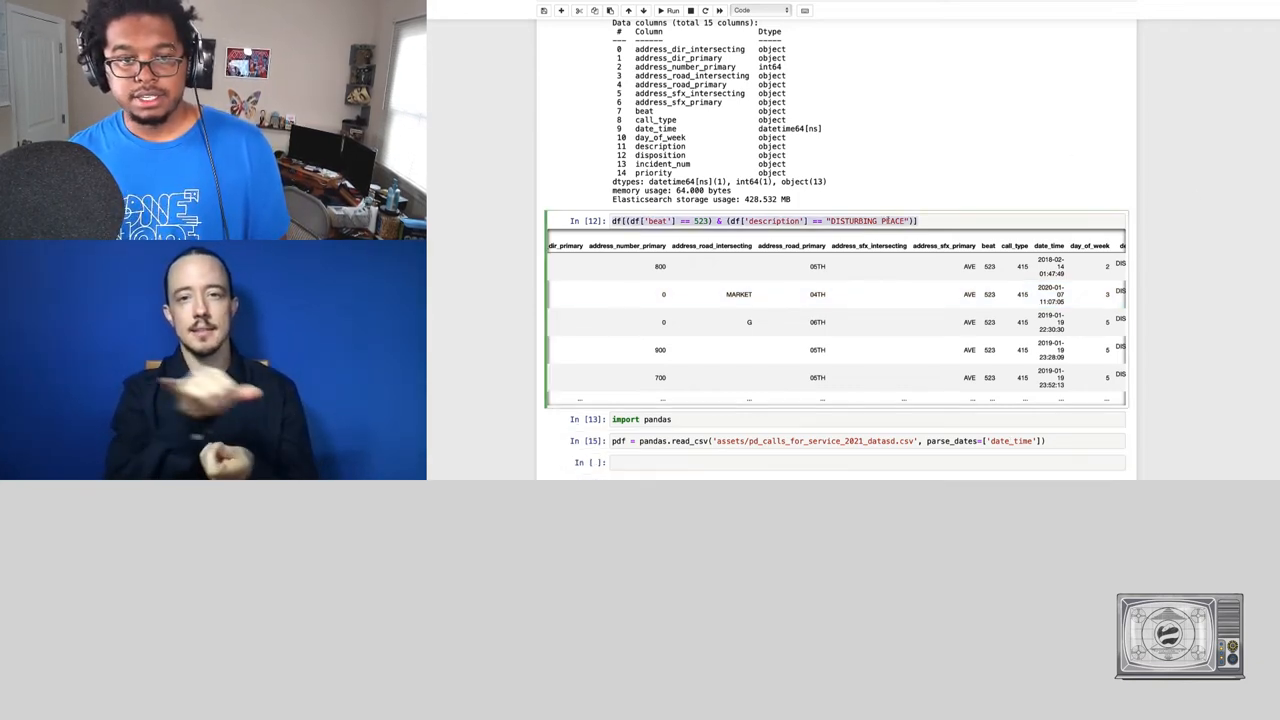
- In a new cell, query df for beat 523 calls of type 415
{"action": "left_click", "coordinate": [728, 462]}
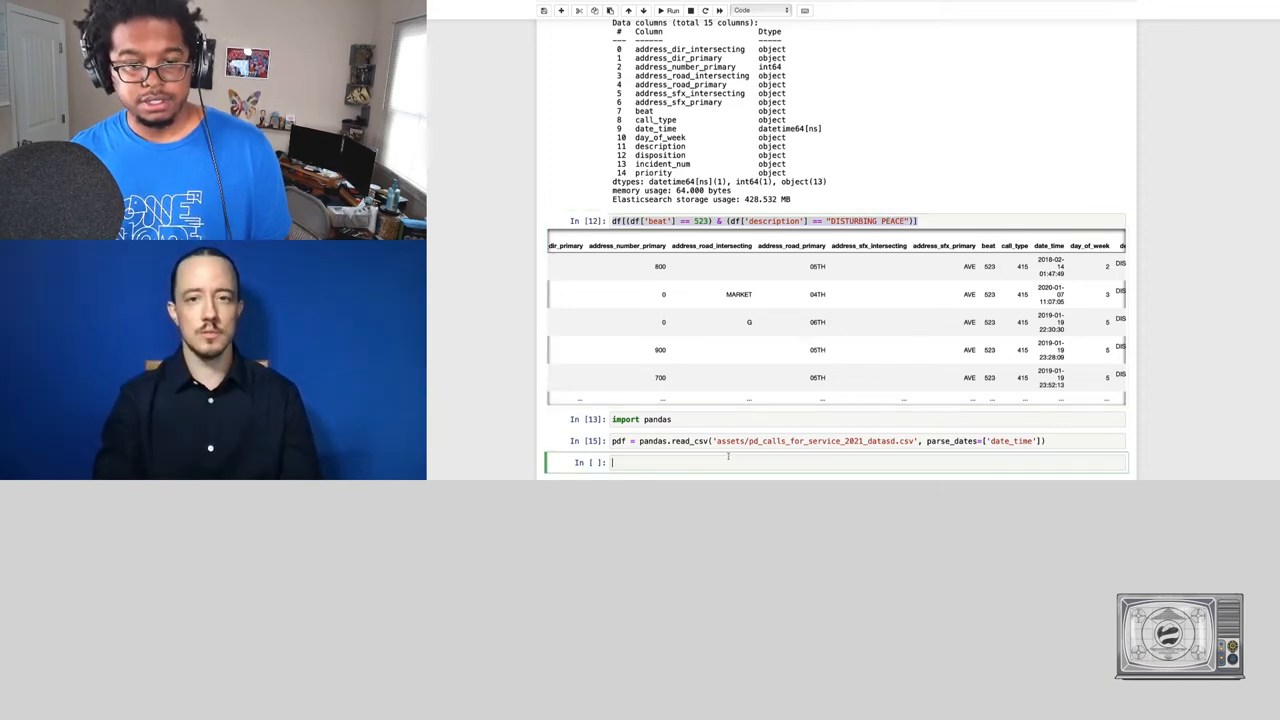
{"action": "type", "text": "df[(df['beat'] == 523) & (df['description'] == \"DISTURBING PEACE\")]"}
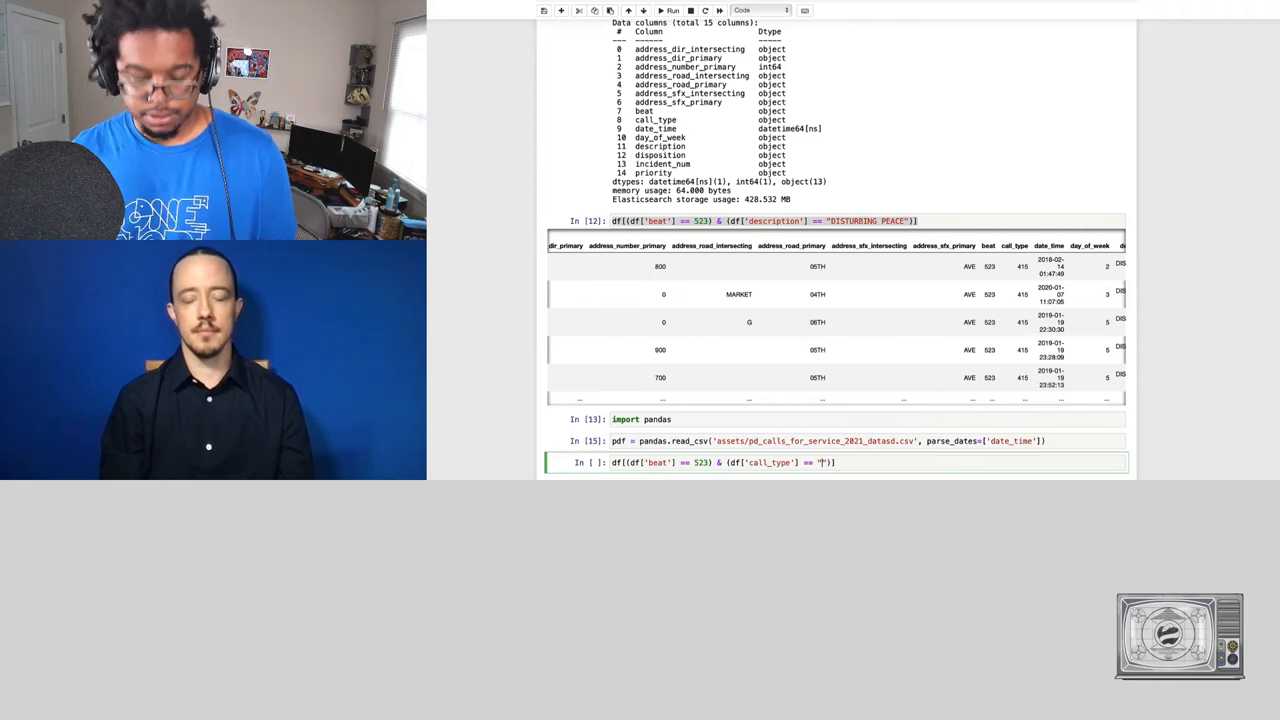
{"action": "type", "text": "415"}
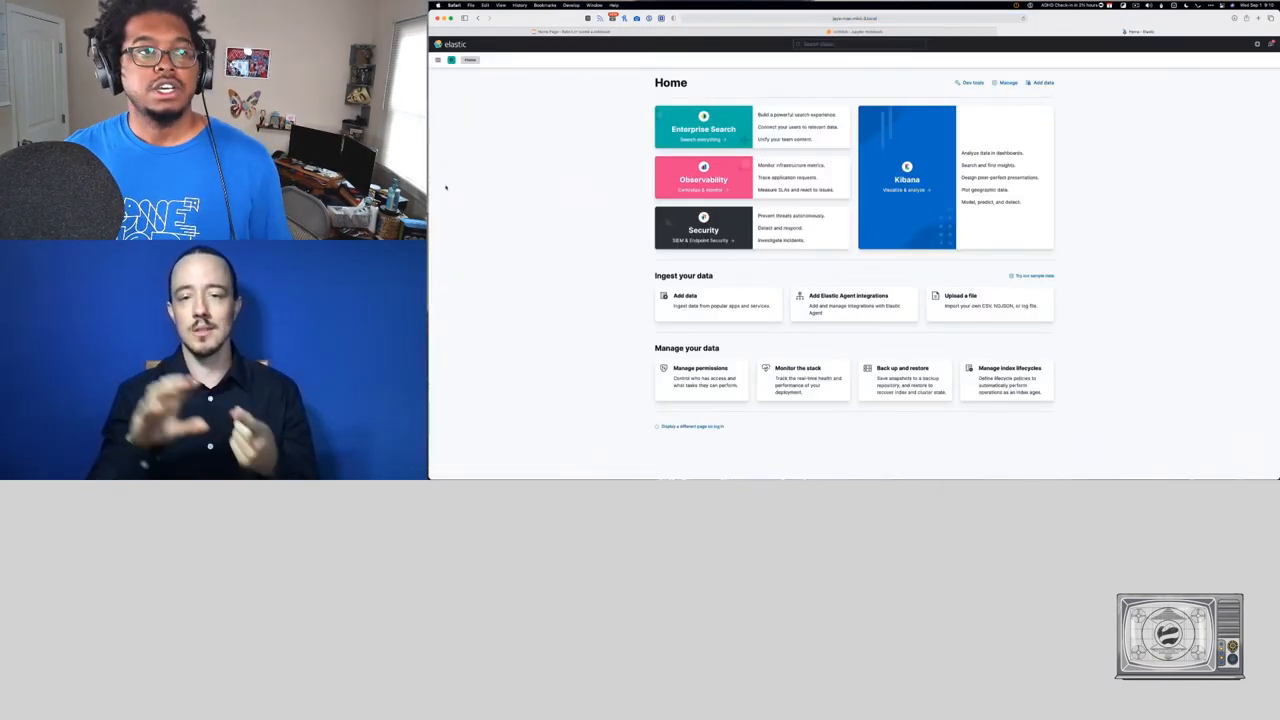
- Start a new map and add a documents layer from pd_beats_datasd
{"action": "left_click", "coordinate": [437, 59]}
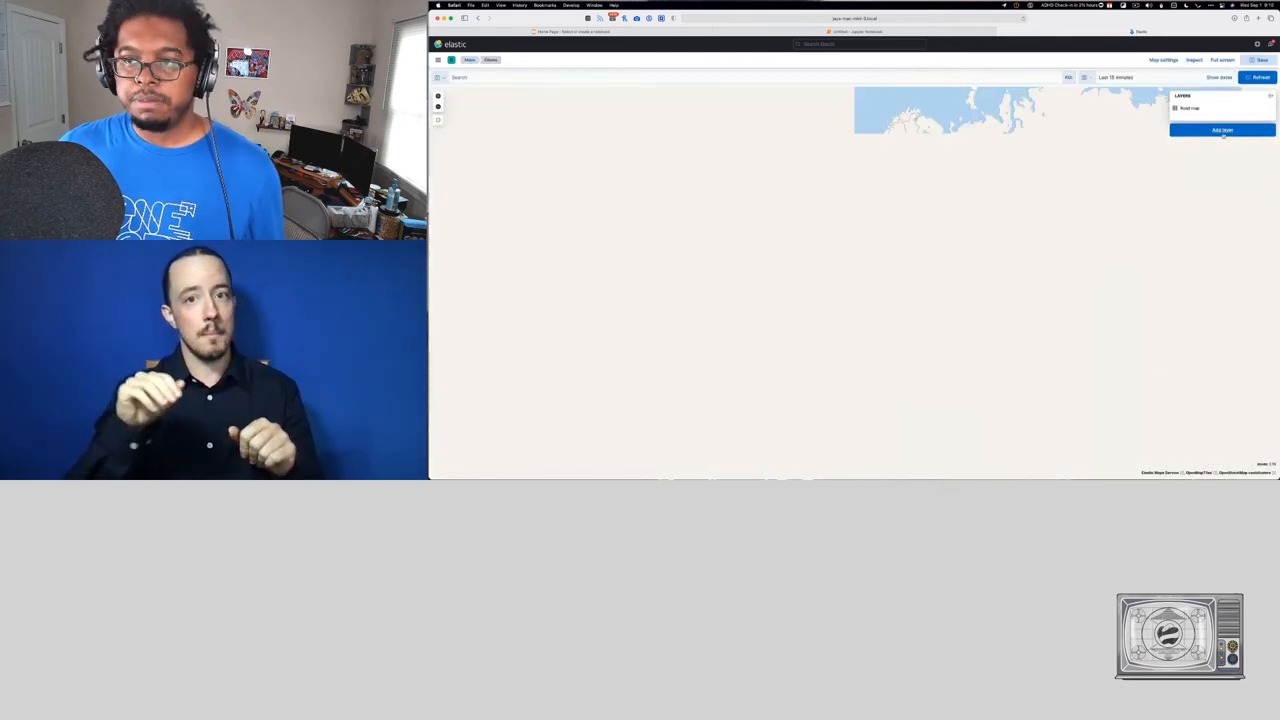
{"action": "left_click", "coordinate": [1222, 130]}
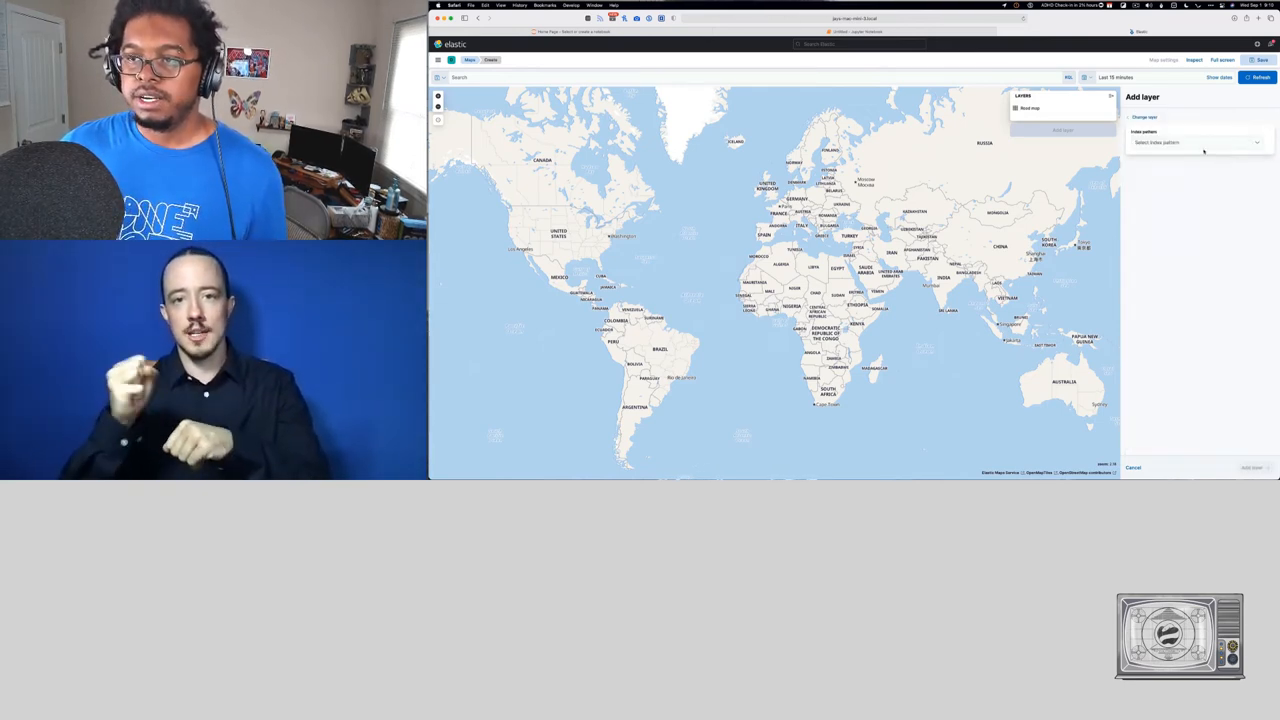
{"action": "left_click", "coordinate": [1195, 142]}
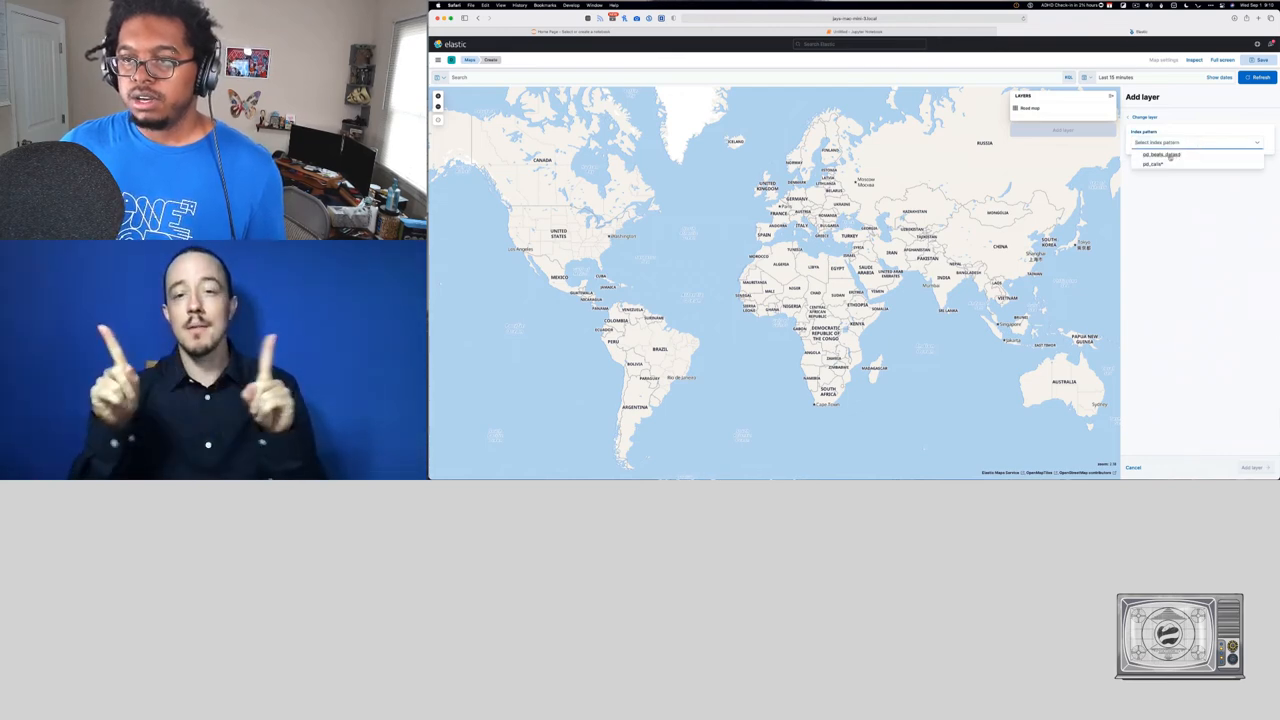
{"action": "left_click", "coordinate": [1160, 155]}
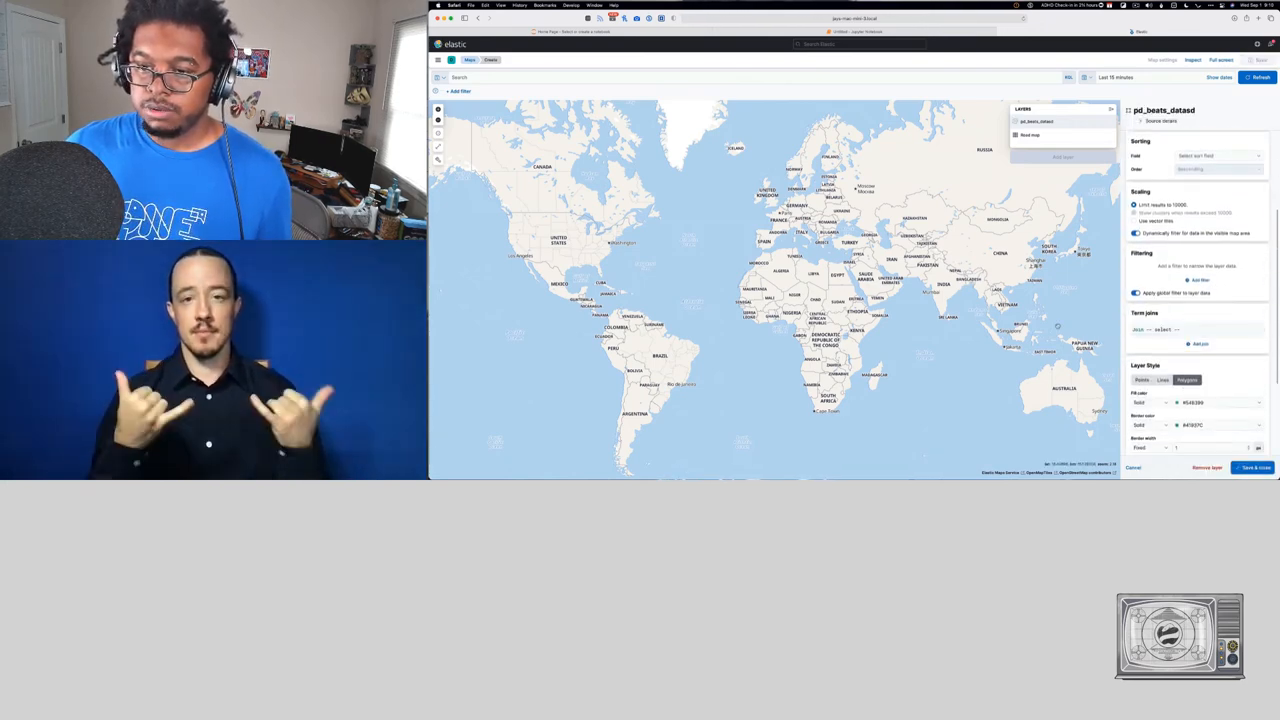
- Add a term join from the beats field to the pd_calls data
{"action": "left_click", "coordinate": [1199, 343]}
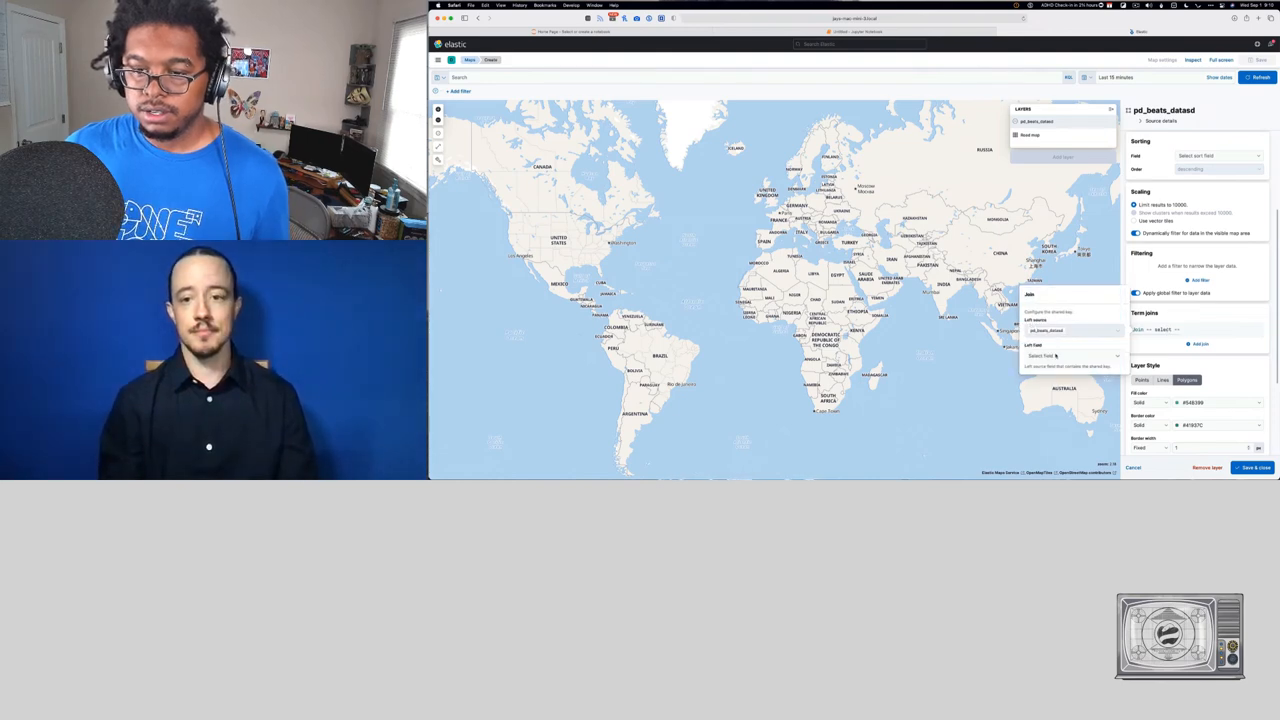
{"action": "left_click", "coordinate": [1070, 356]}
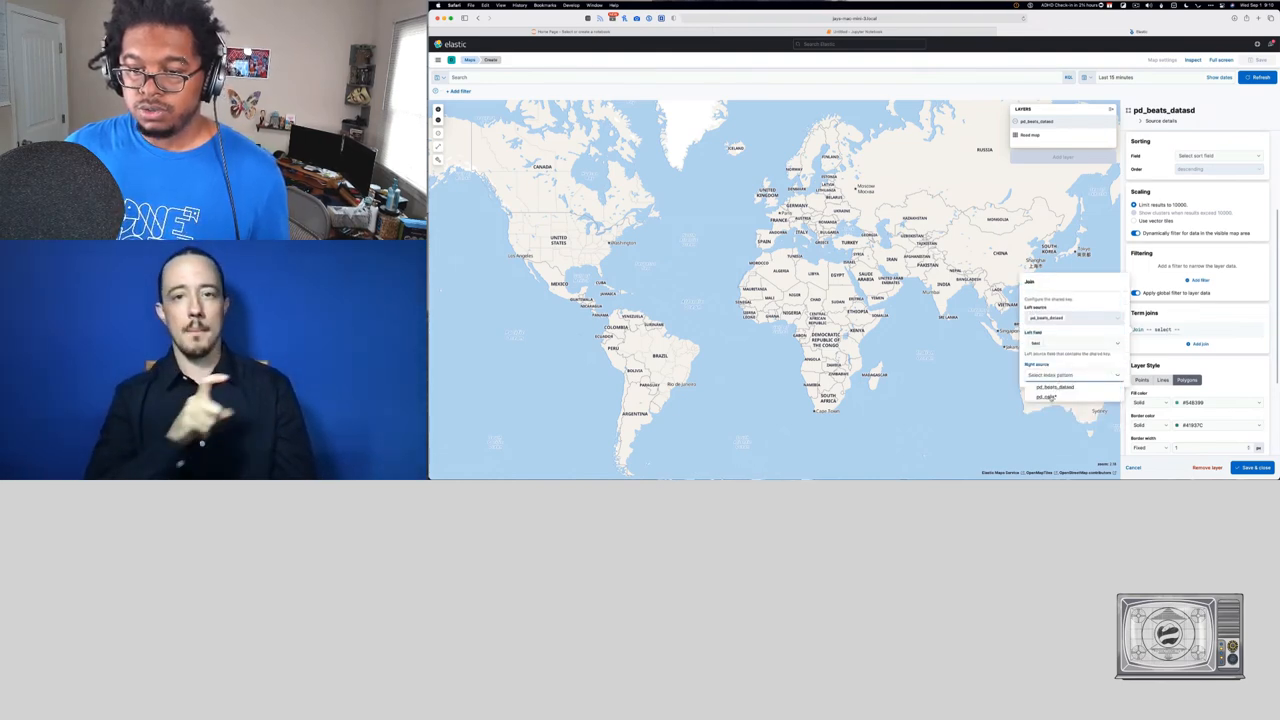
{"action": "left_click", "coordinate": [1070, 384]}
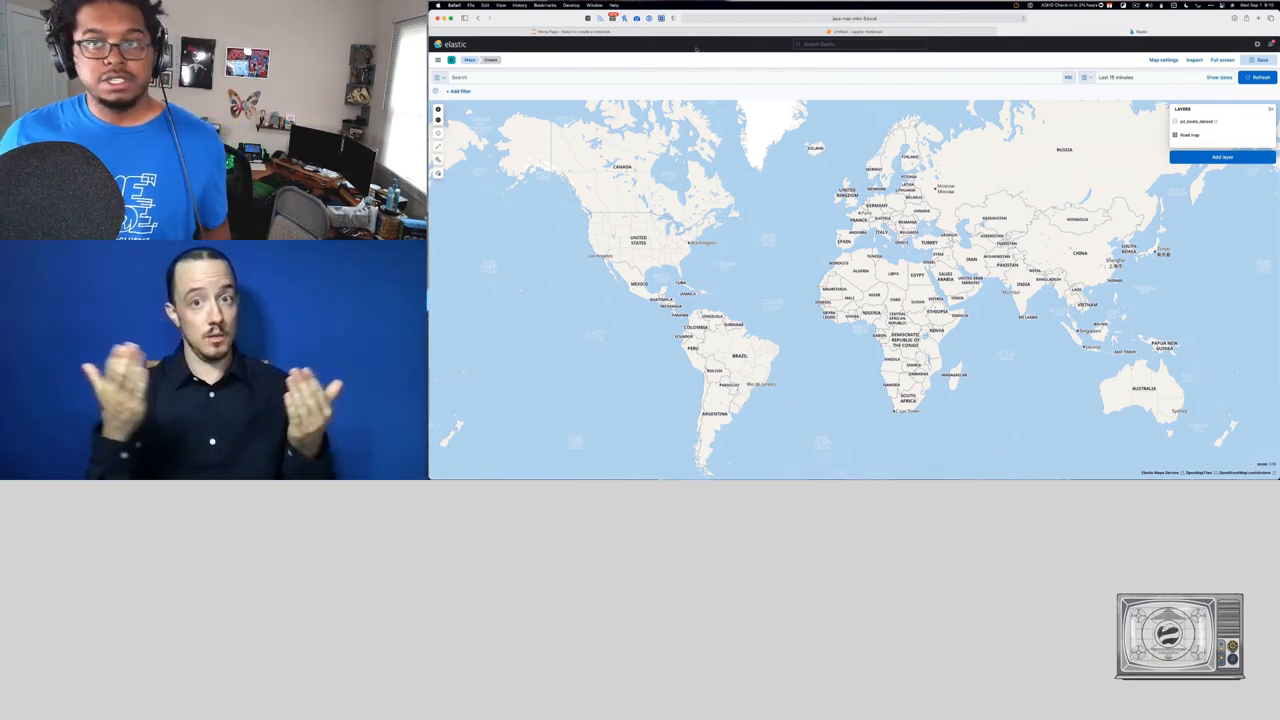
- Set the time range to Last 8 years and zoom to San Diego's beat polygons
{"action": "left_click", "coordinate": [1116, 77]}
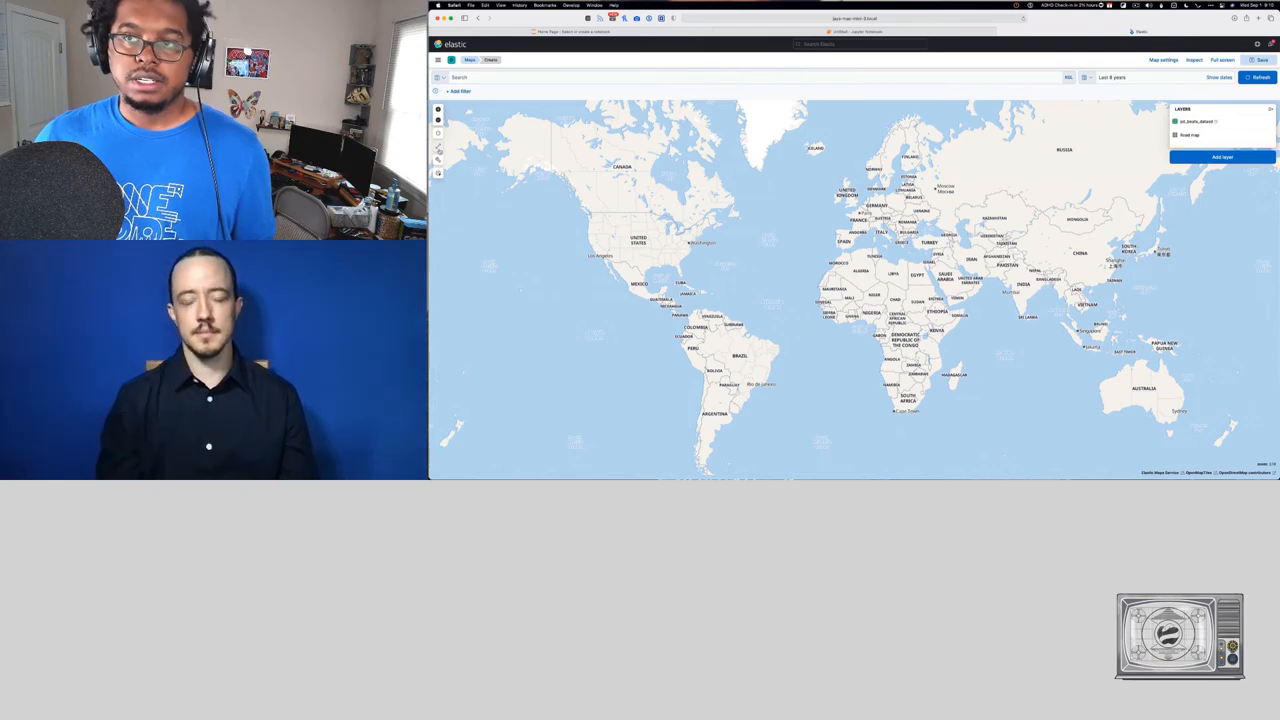
{"action": "scroll", "scroll_direction": "down", "scroll_amount": 3}
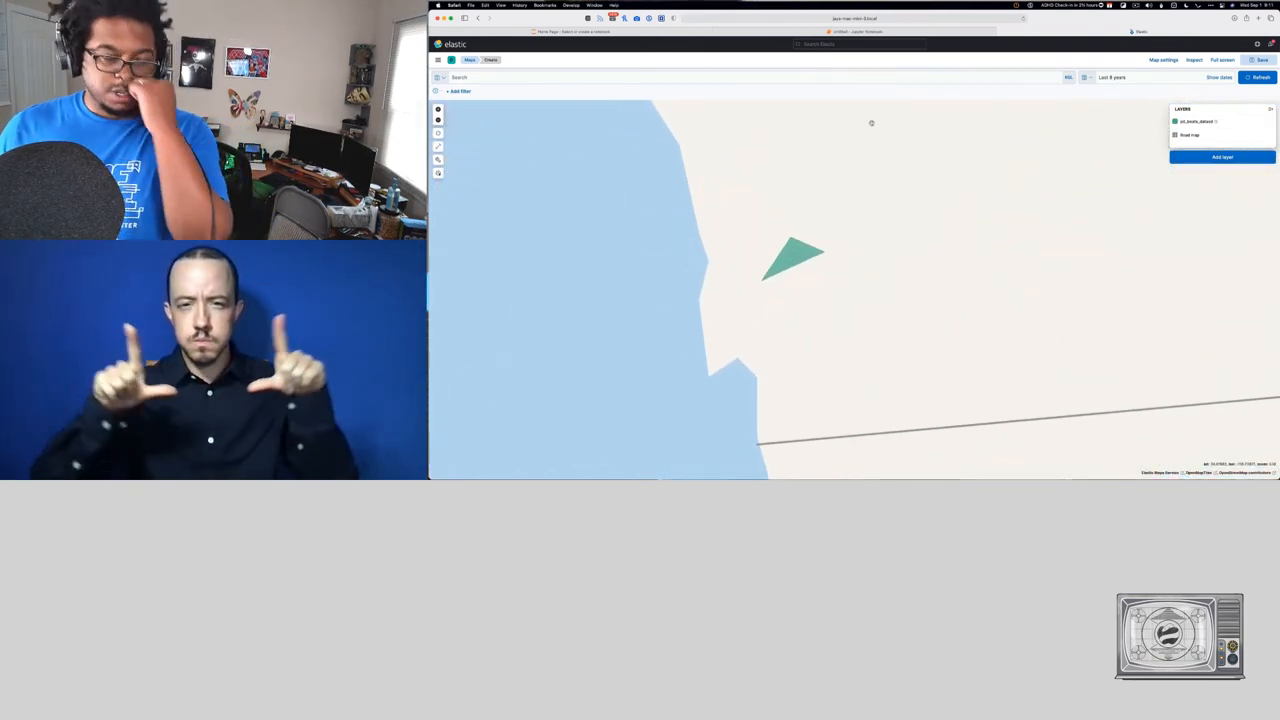
{"action": "left_click", "coordinate": [1175, 135]}
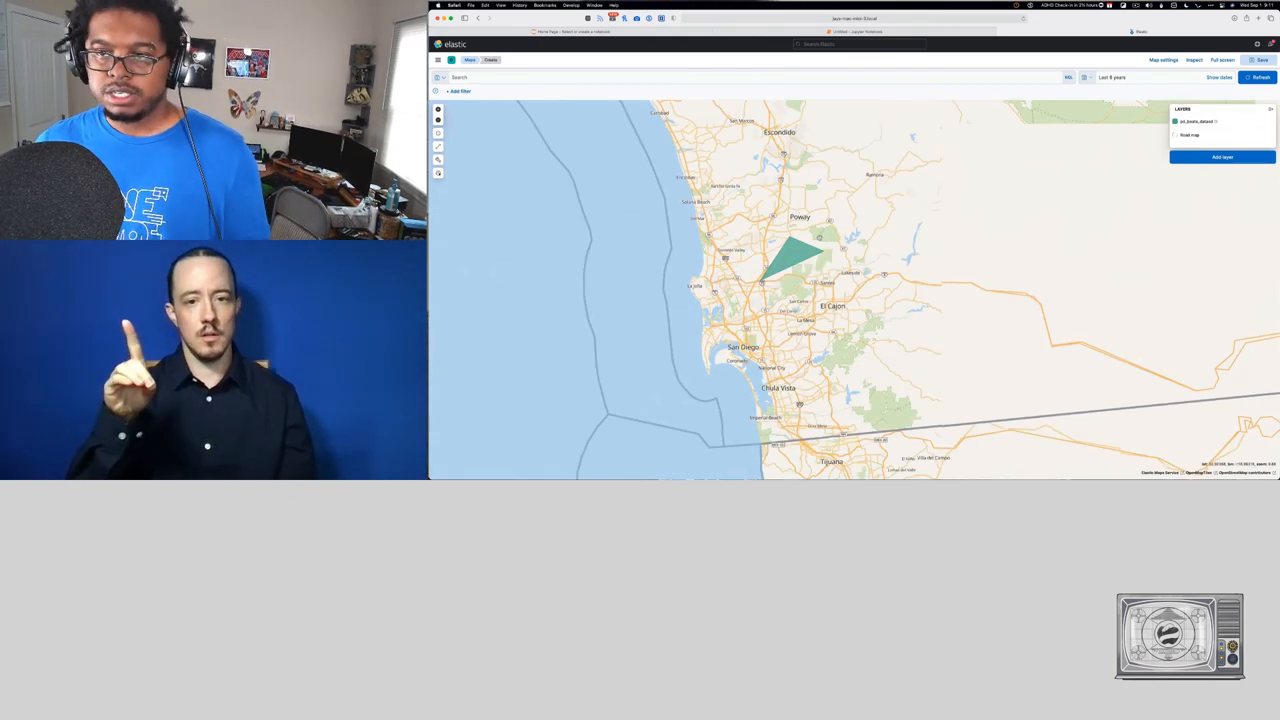
{"action": "left_click", "coordinate": [1176, 135]}
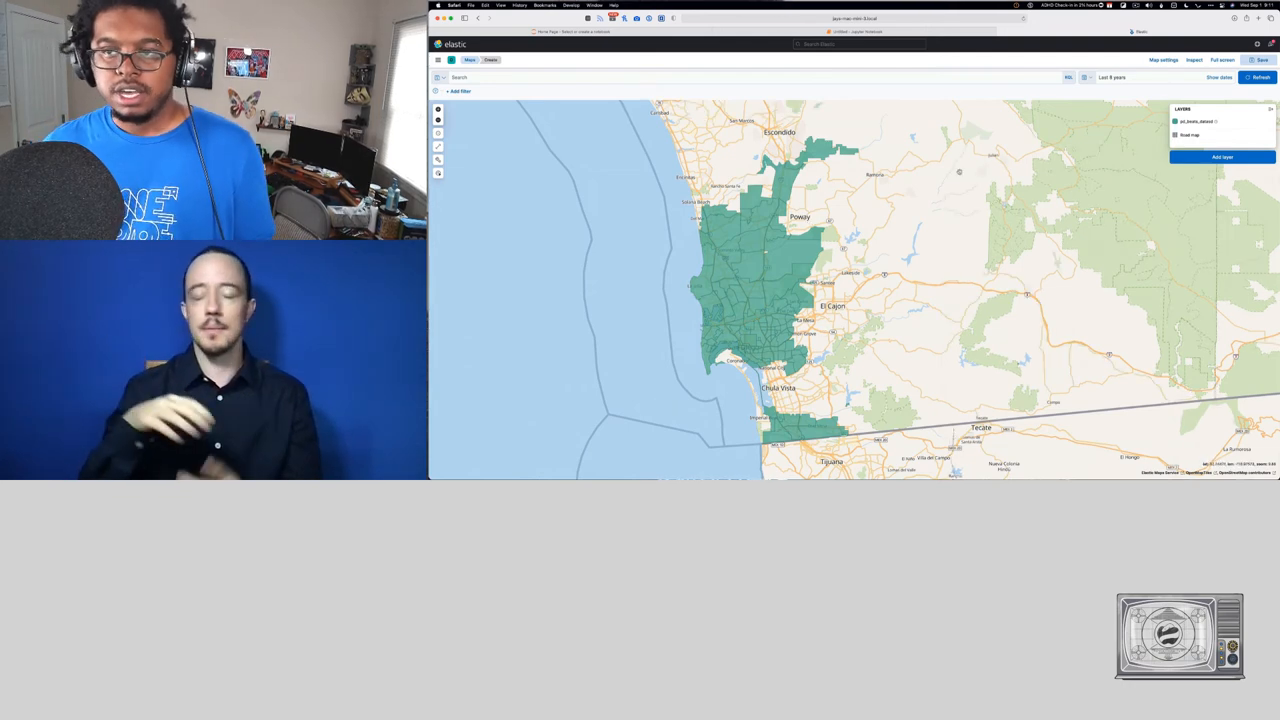
{"action": "left_click", "coordinate": [500, 77]}
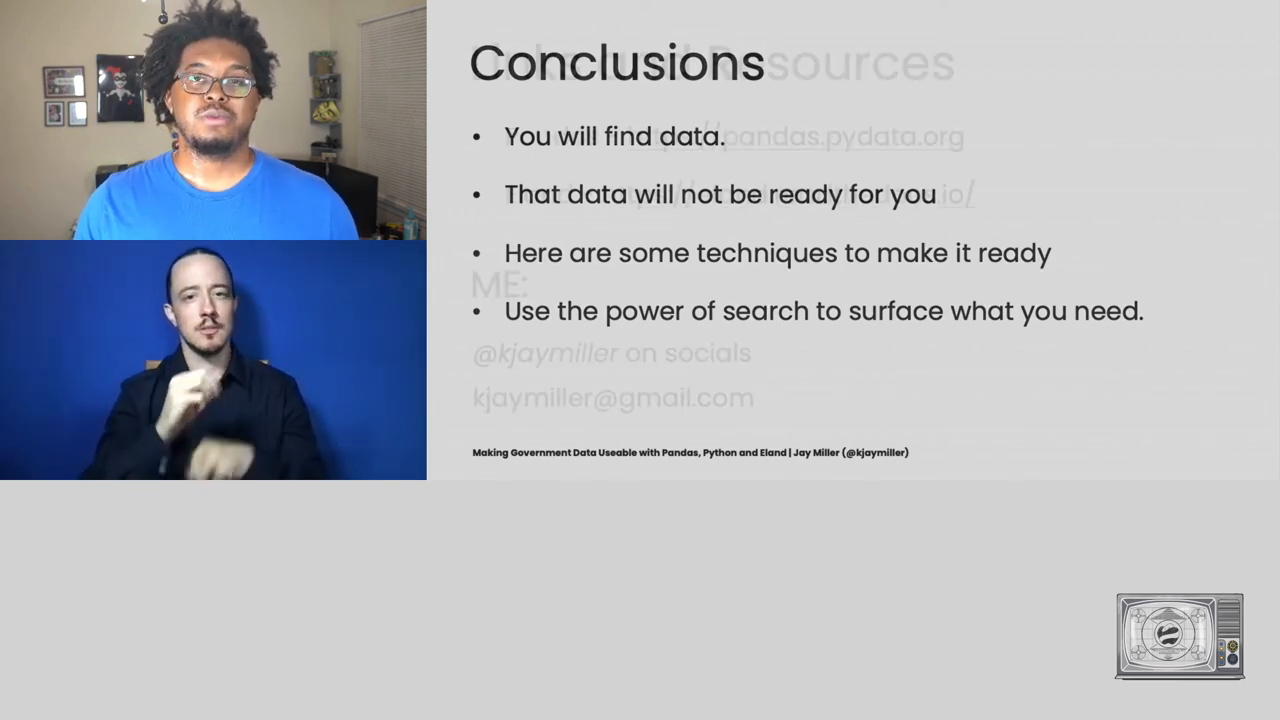
- Advance from Conclusions to the Links and Resources slide
{"action": "key", "text": "Right"}
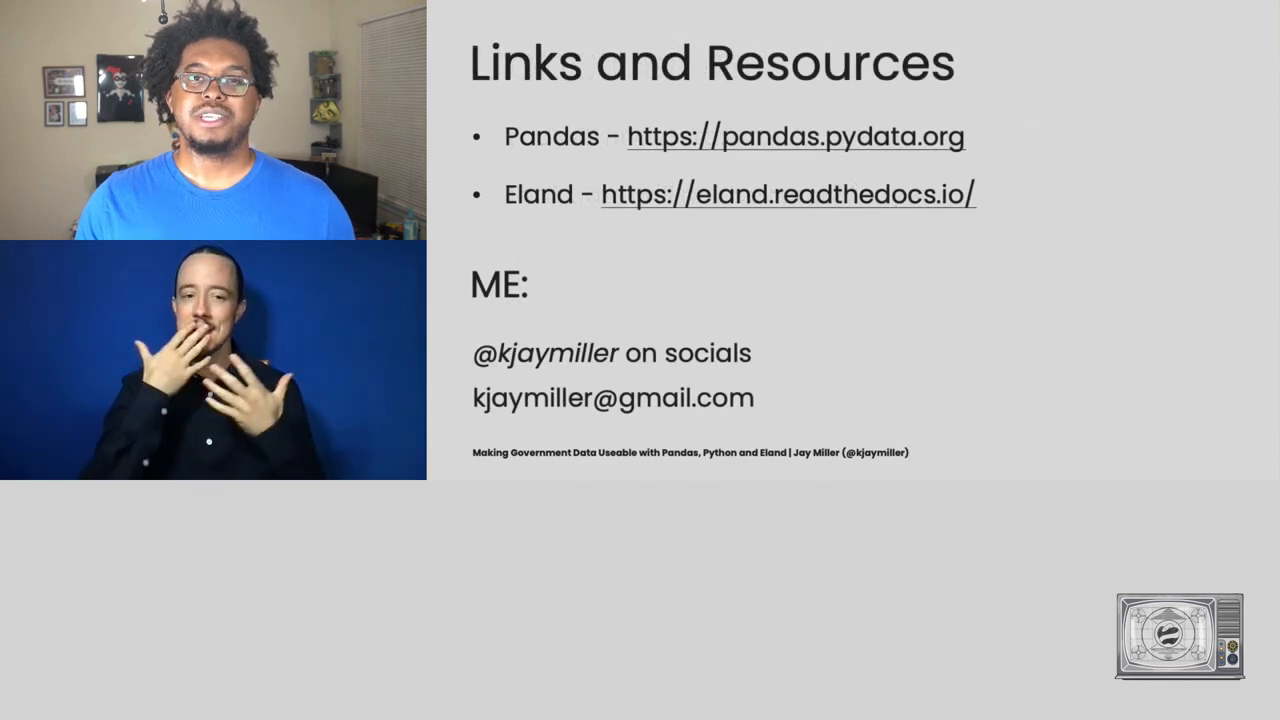